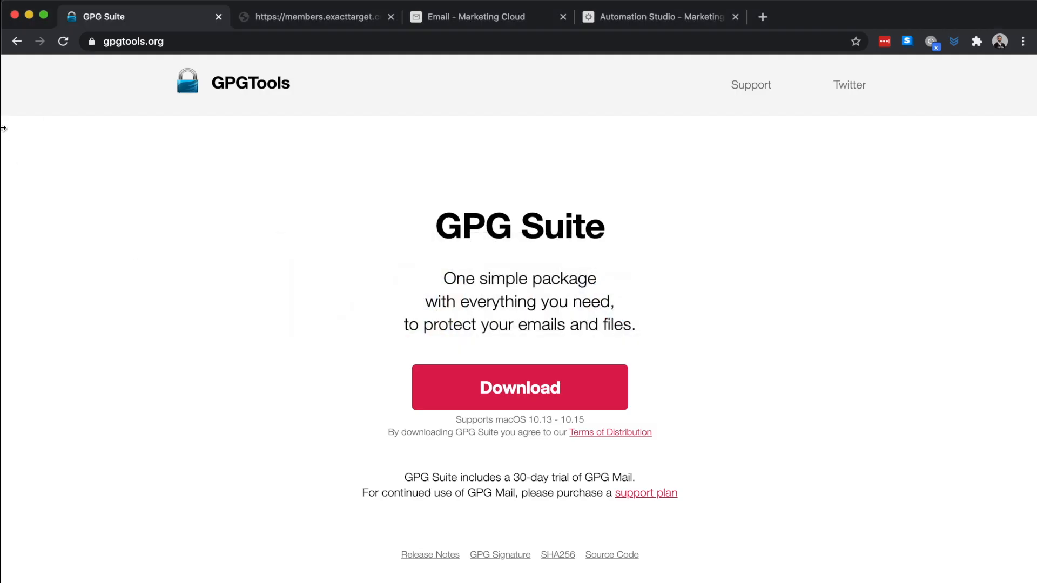
# Switch to the Email tab, then to the Marketing Cloud publickey.txt PGP key page.
pyautogui.click(475, 16)
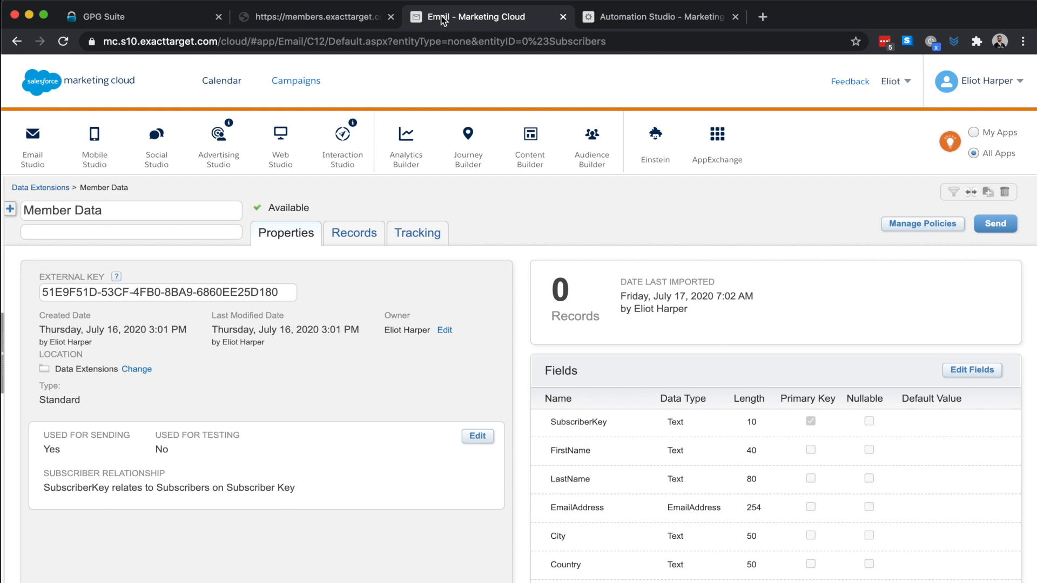
pyautogui.click(311, 16)
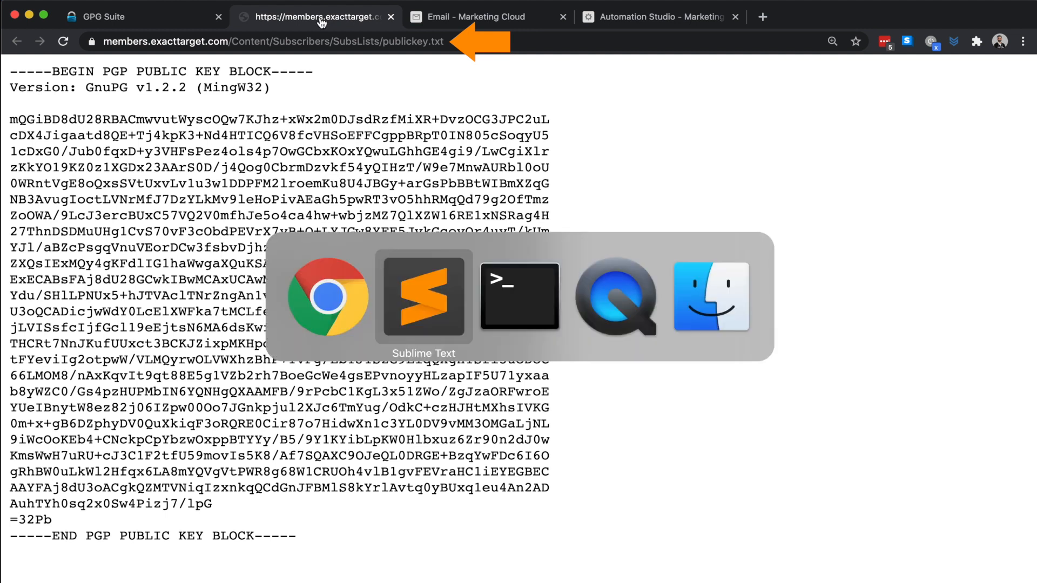
pyautogui.click(519, 295)
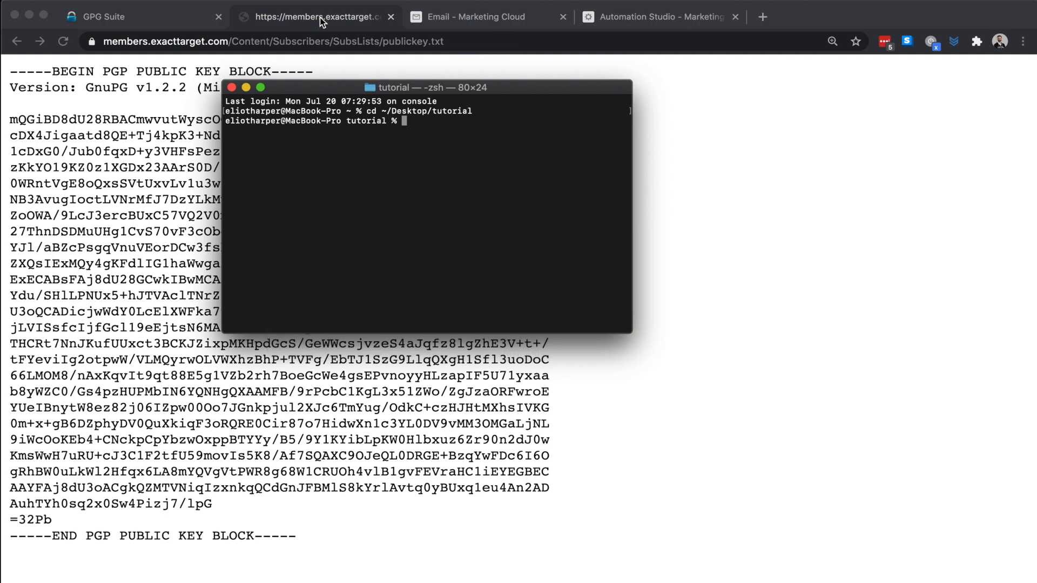
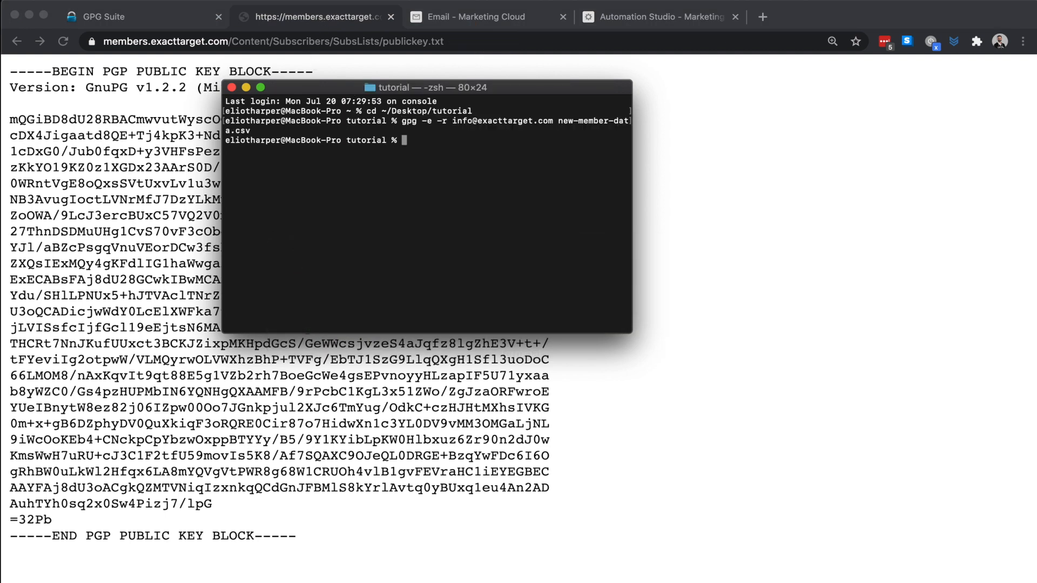
pyautogui.write('ls')
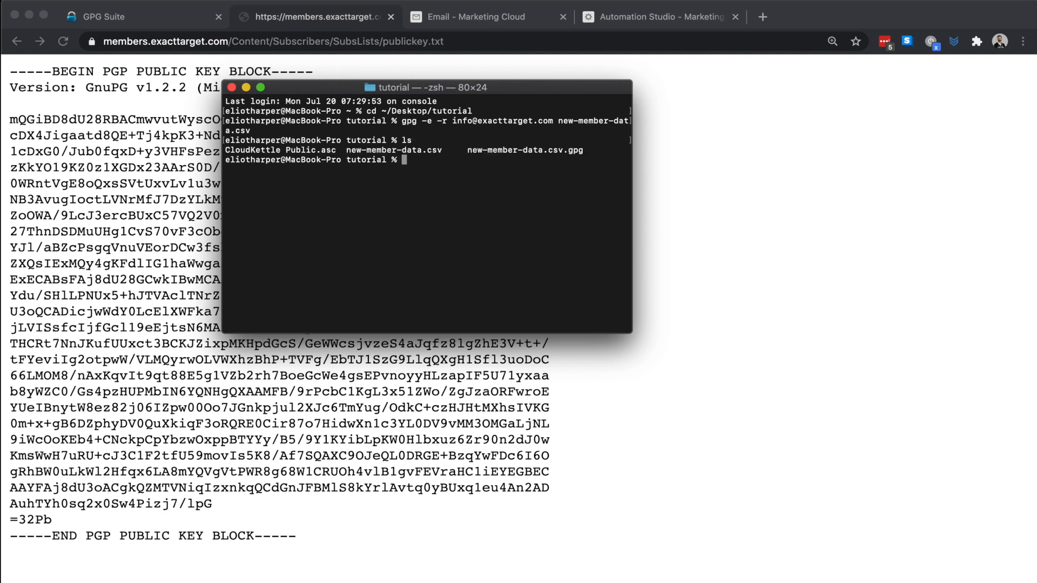
pyautogui.doubleClick(524, 150)
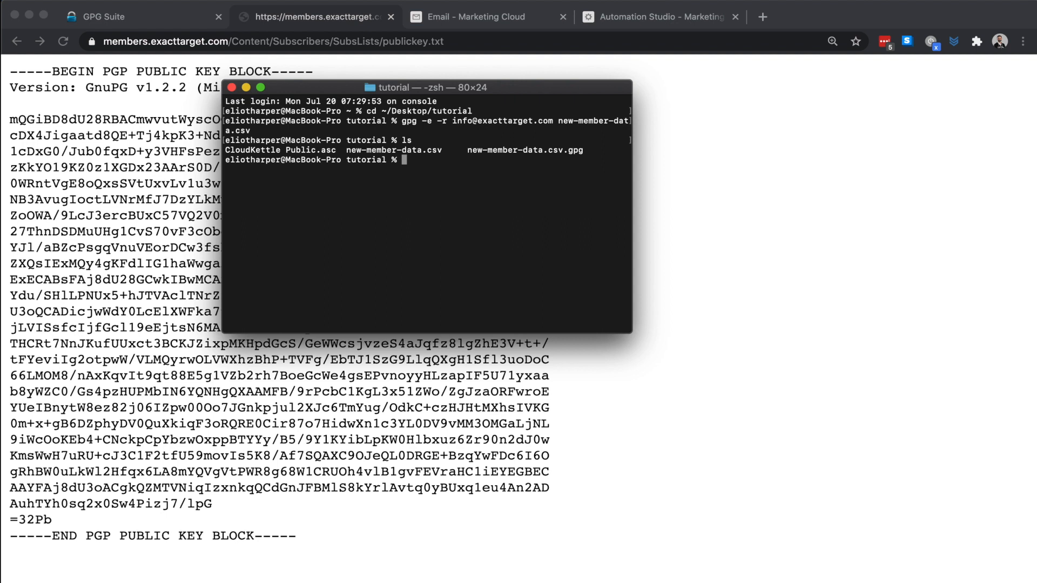
pyautogui.click(654, 17)
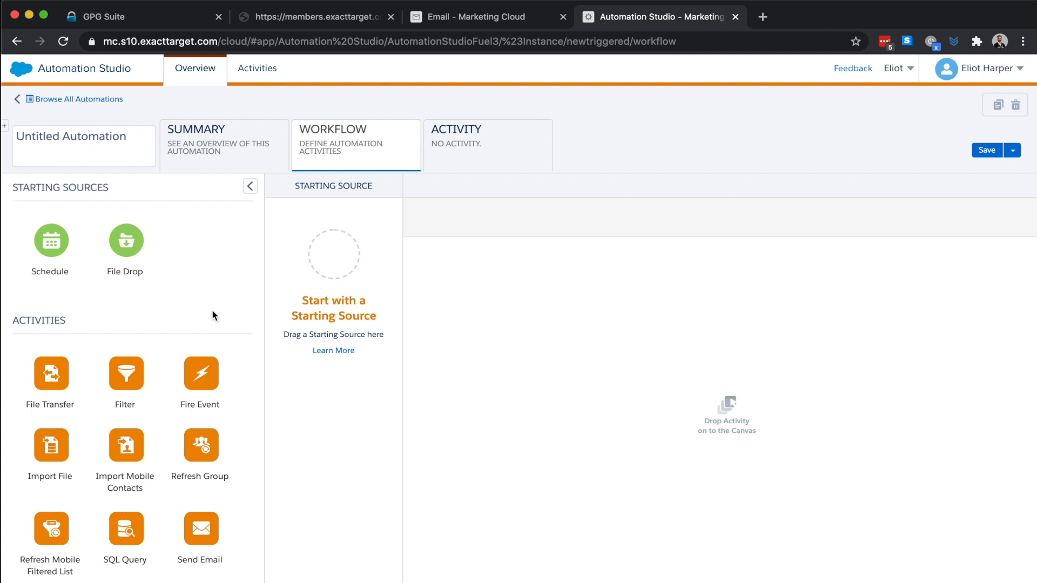
# Add a File Drop source watching triggered_automations for filenames containing new-member-data.
pyautogui.moveTo(125, 240); pyautogui.dragTo(334, 273)
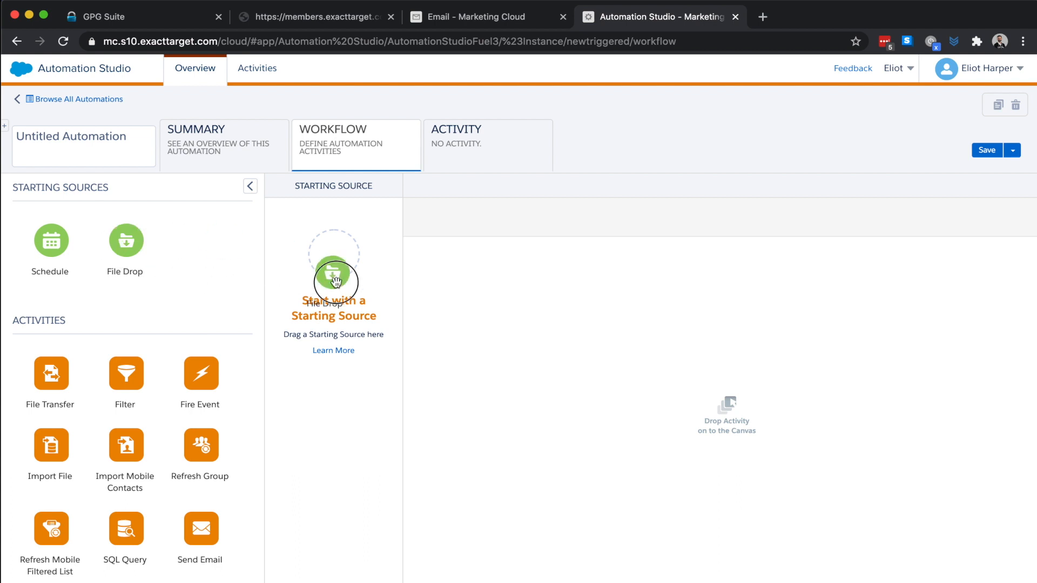
pyautogui.moveTo(124, 240); pyautogui.dragTo(334, 254)
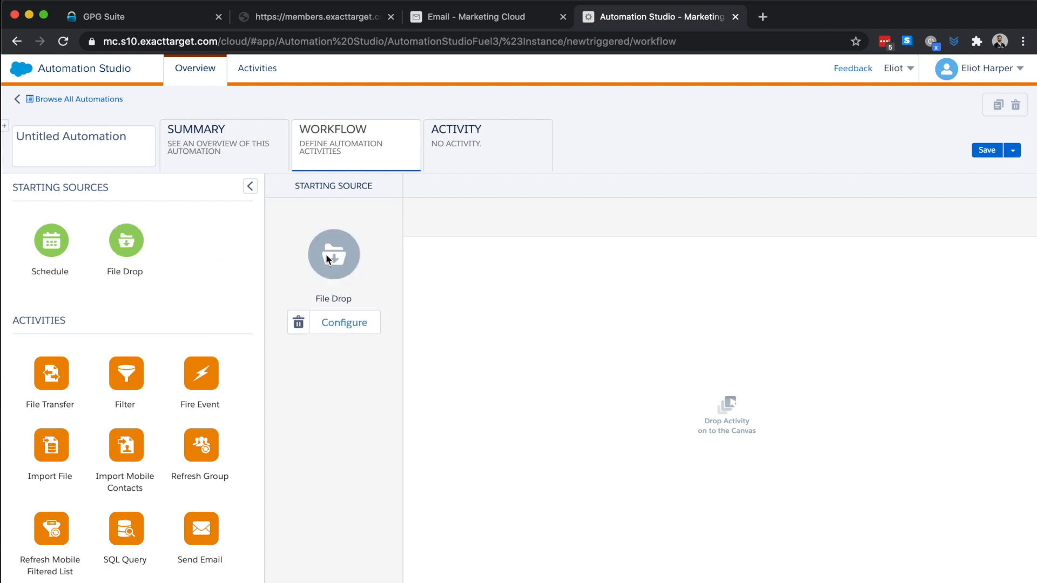
pyautogui.click(344, 321)
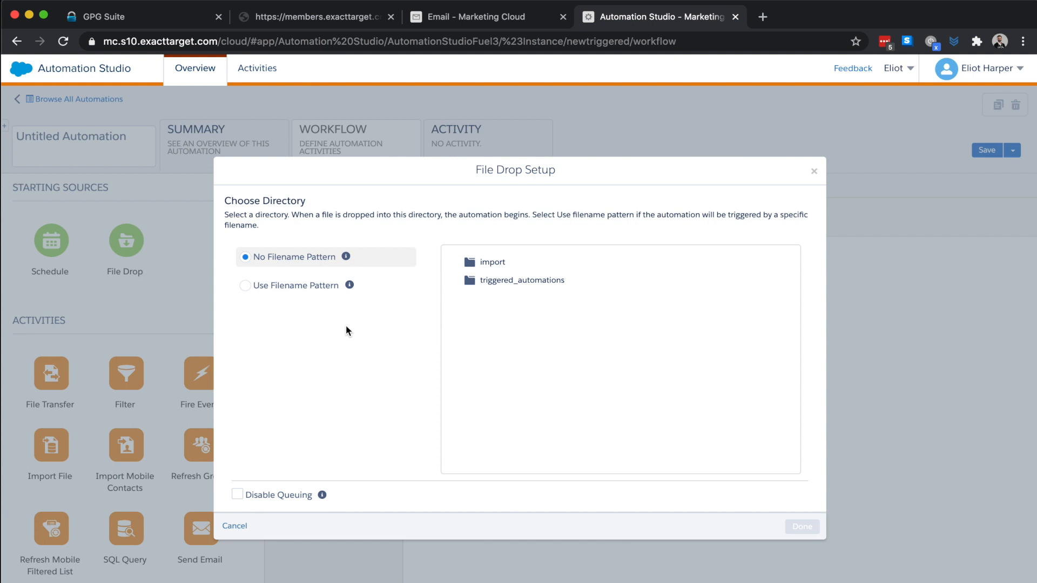
pyautogui.moveTo(283, 294)
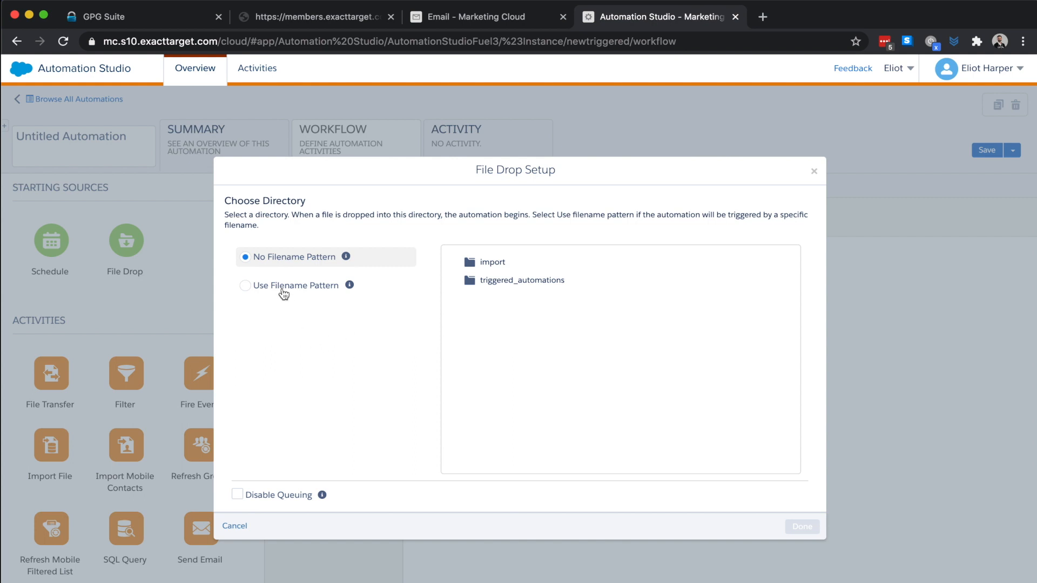
pyautogui.click(245, 285)
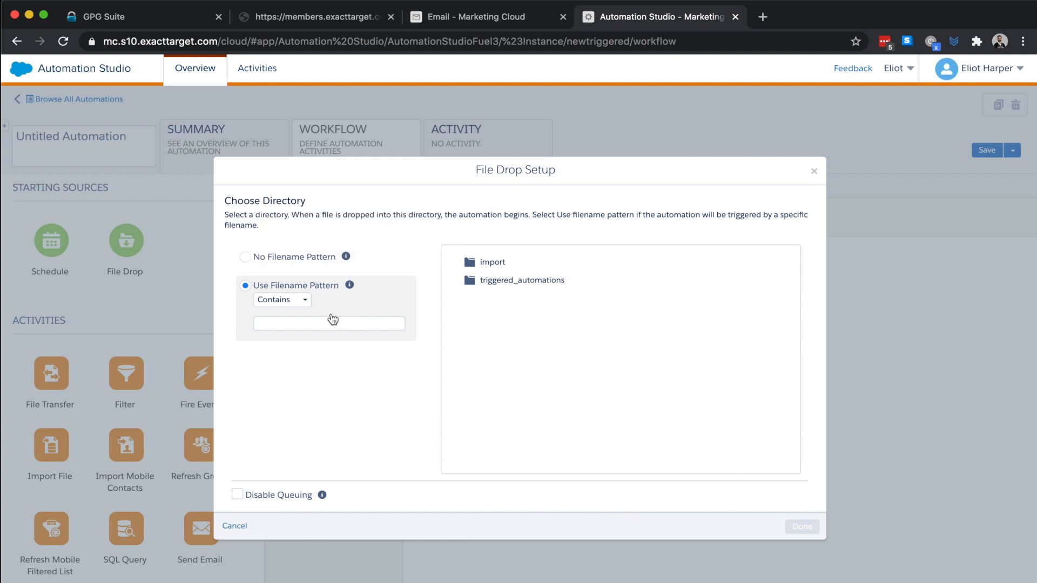
pyautogui.write('new-member-data')
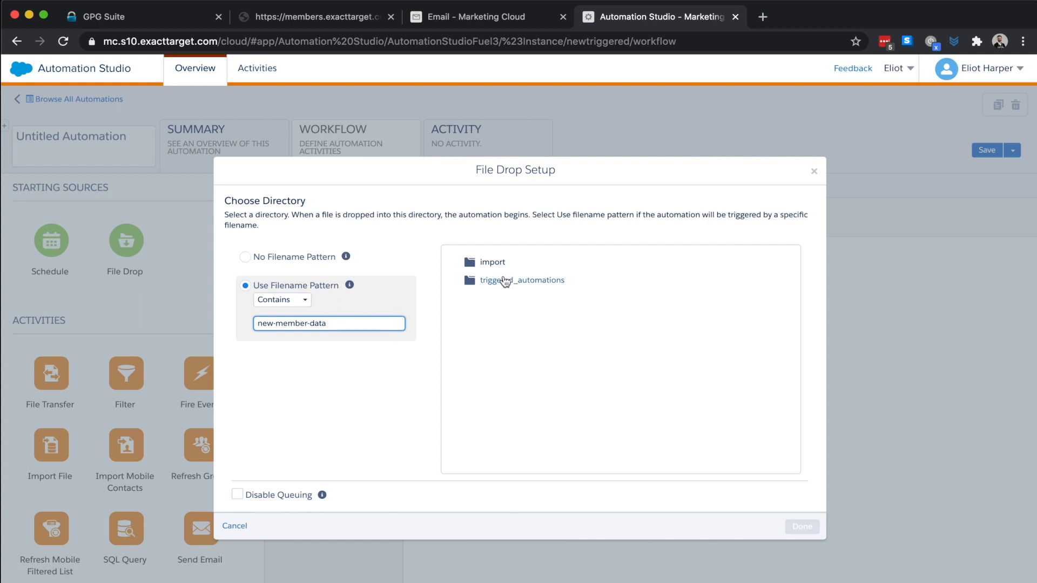
pyautogui.click(522, 280)
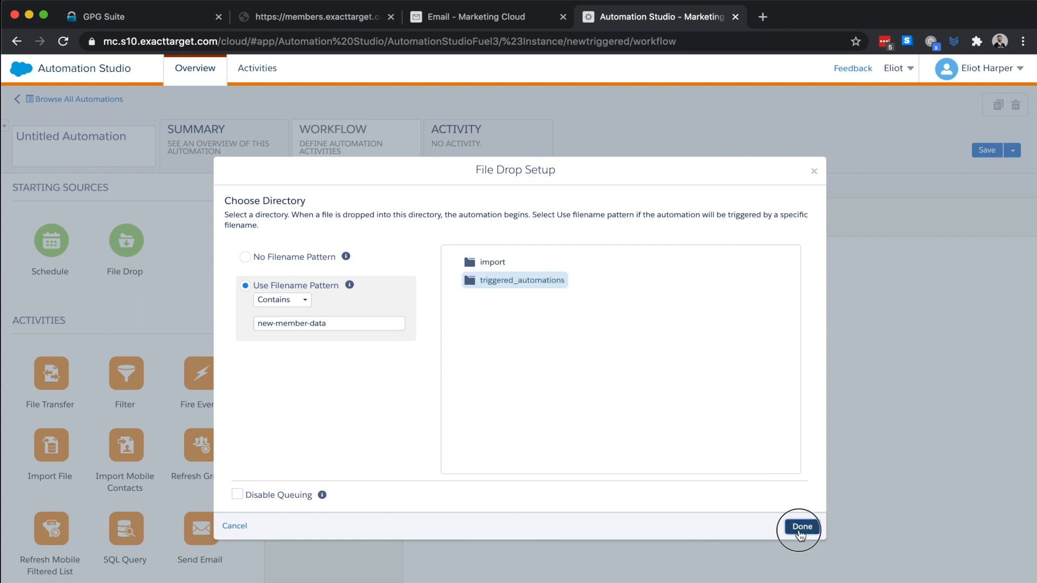
pyautogui.click(801, 526)
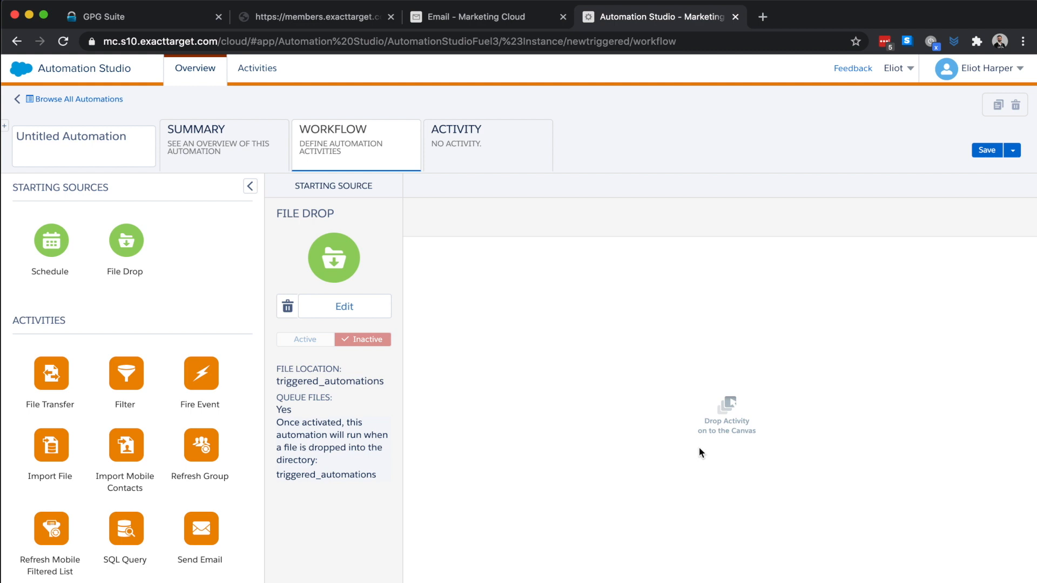
# Create a new 'New Member Data' File Transfer activity in Step 1, set to Manage File.
pyautogui.moveTo(51, 372); pyautogui.dragTo(464, 315)
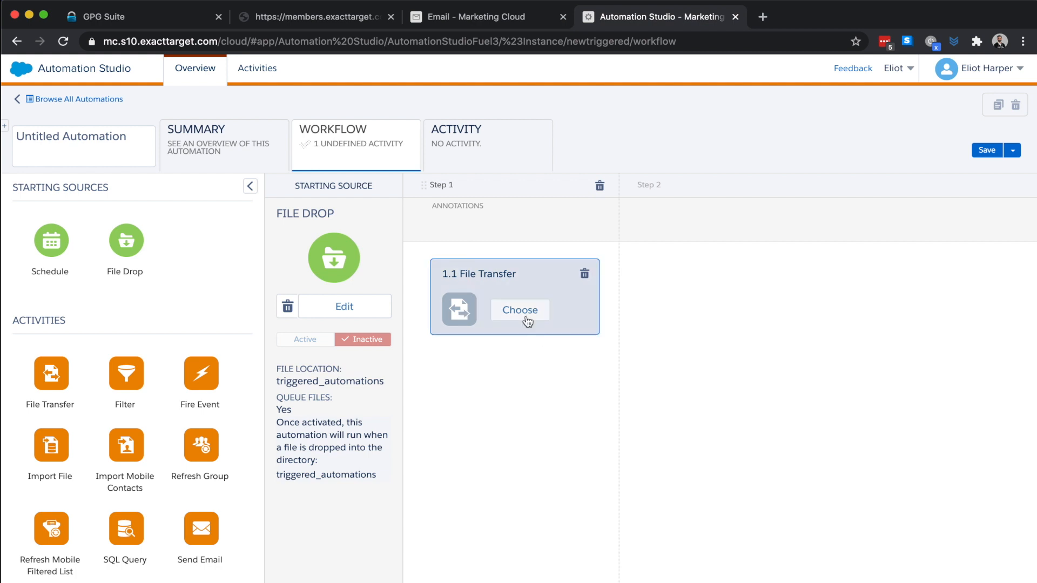
pyautogui.click(519, 310)
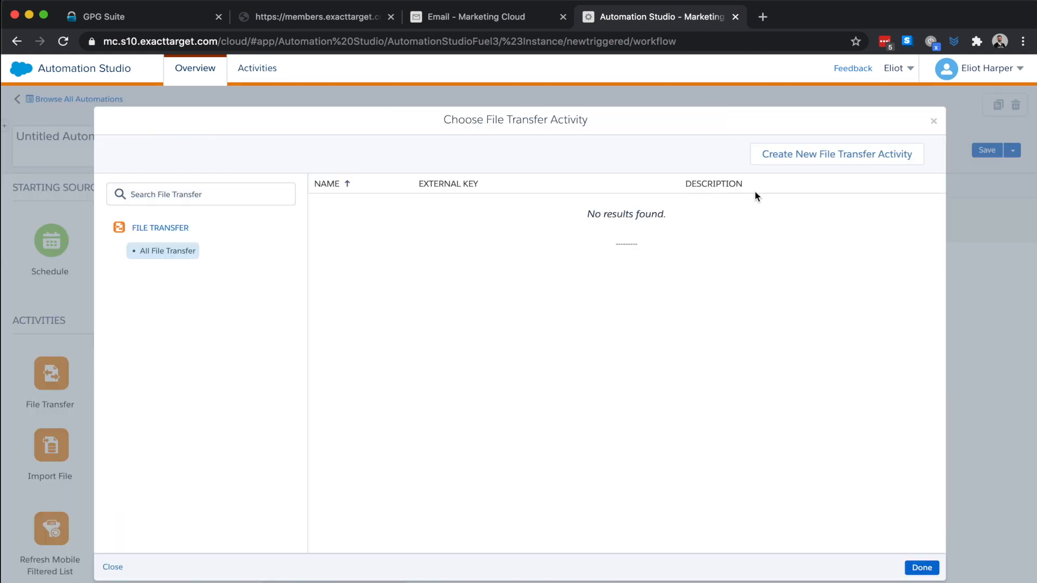
pyautogui.click(836, 154)
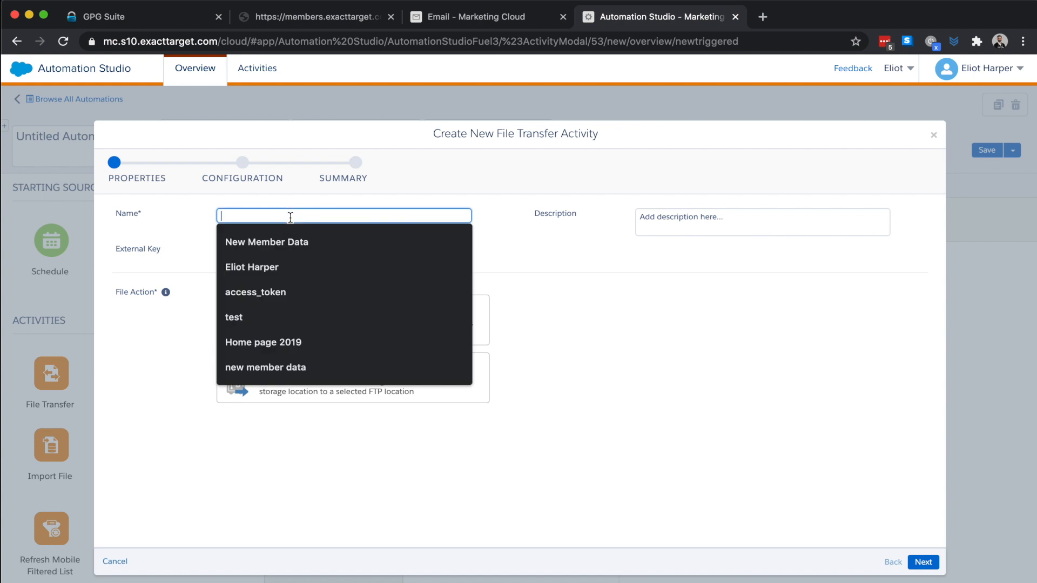
pyautogui.click(266, 242)
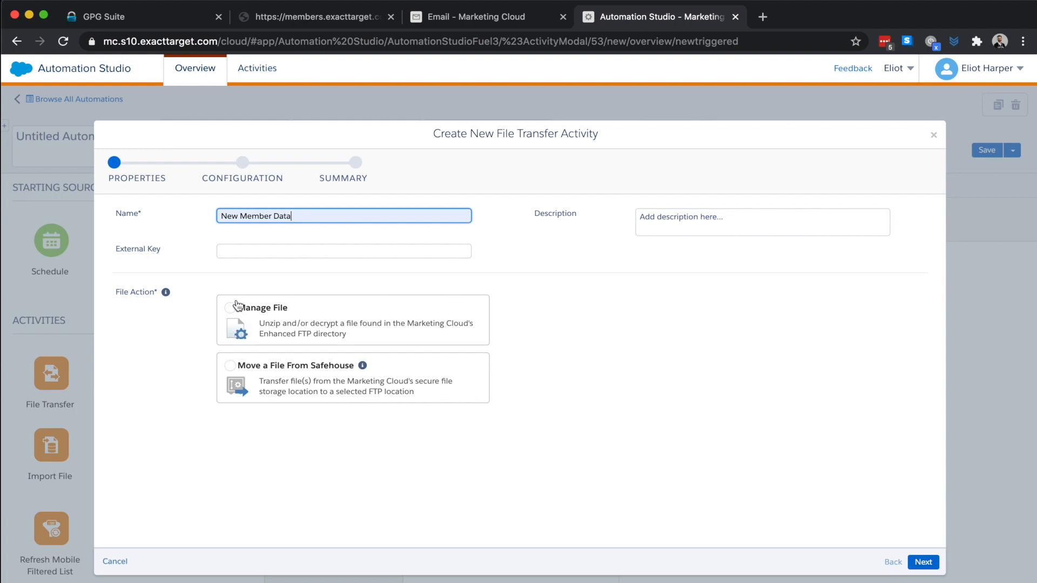
pyautogui.click(229, 308)
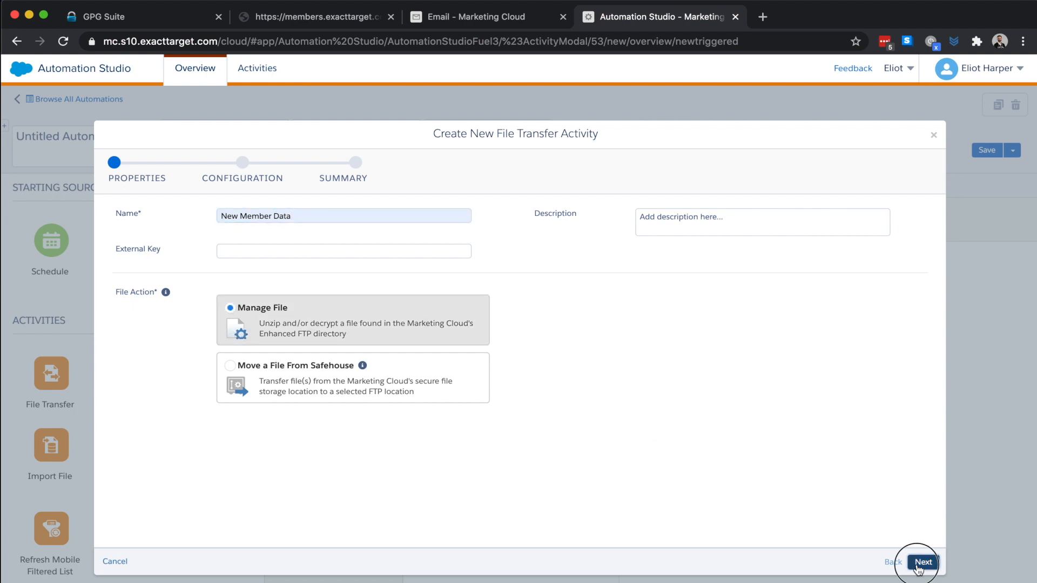
pyautogui.click(922, 562)
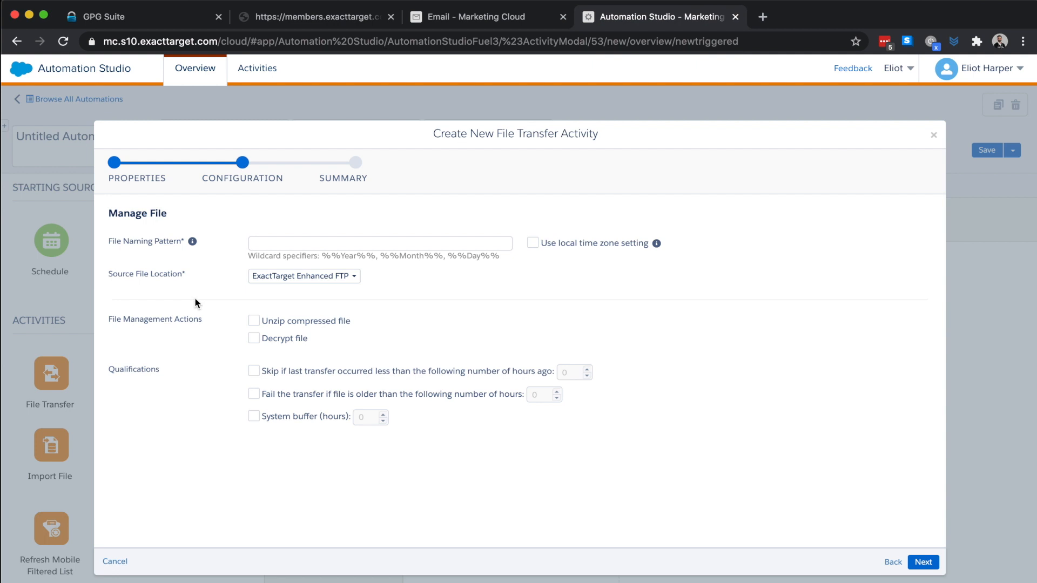
pyautogui.moveTo(194, 311)
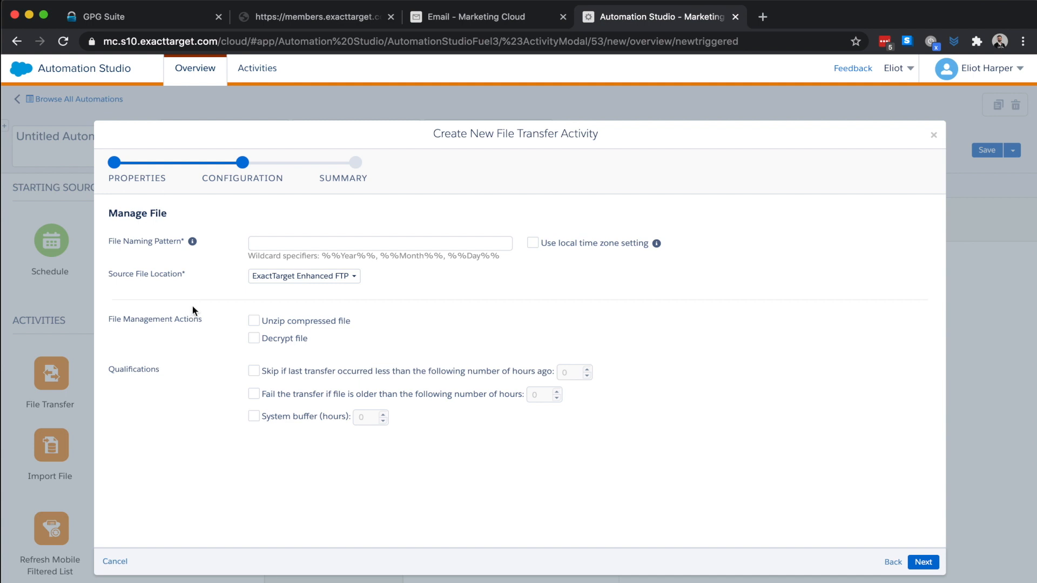
# Set the file to %%FILENAME_FROM_TRIGGER%% from Triggered Automations, with decryption enabled.
pyautogui.write('%%FILENAME_FROM_TRIGGER%%')
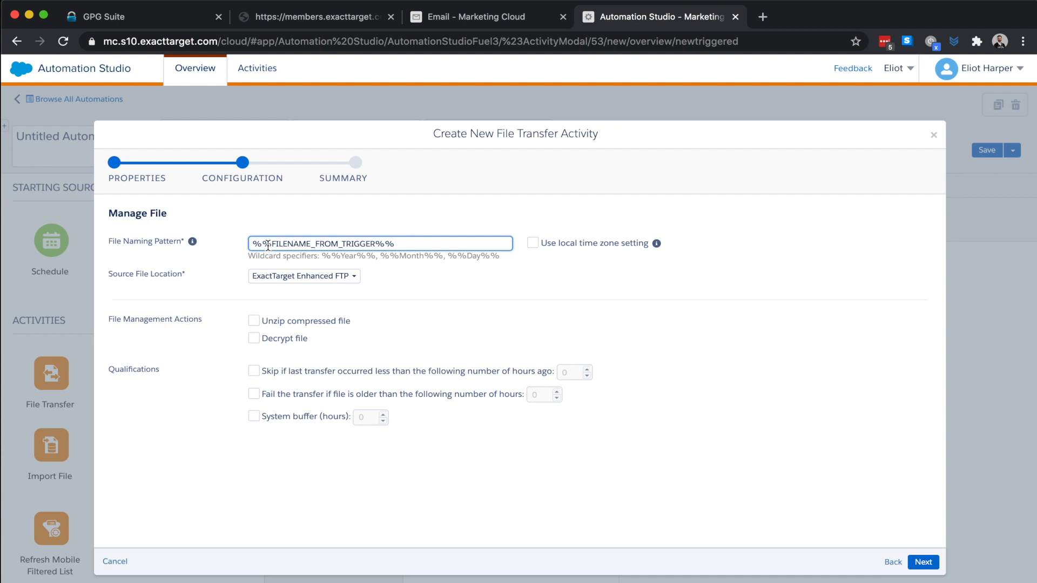
pyautogui.moveTo(281, 281)
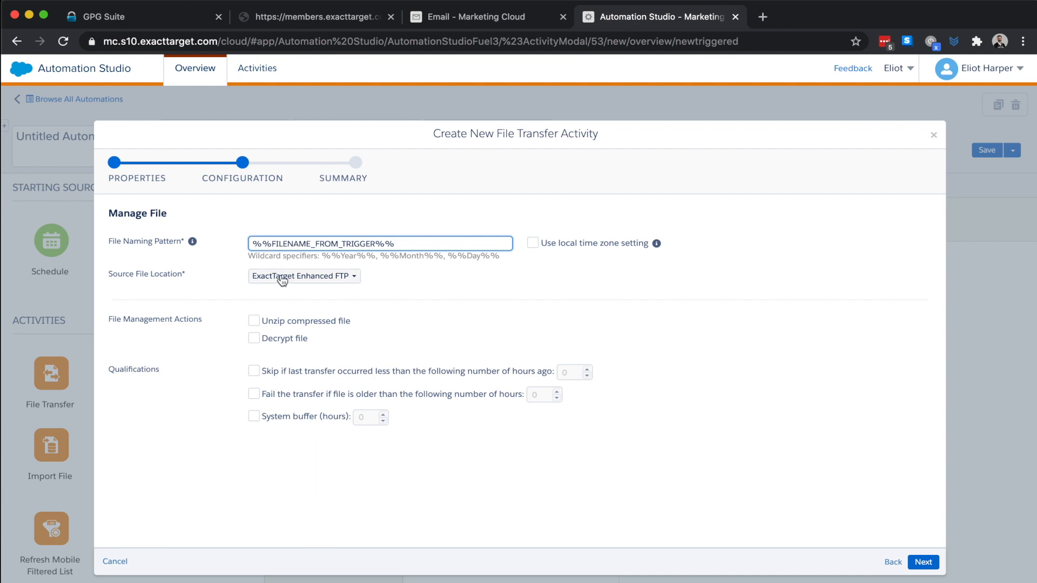
pyautogui.click(304, 276)
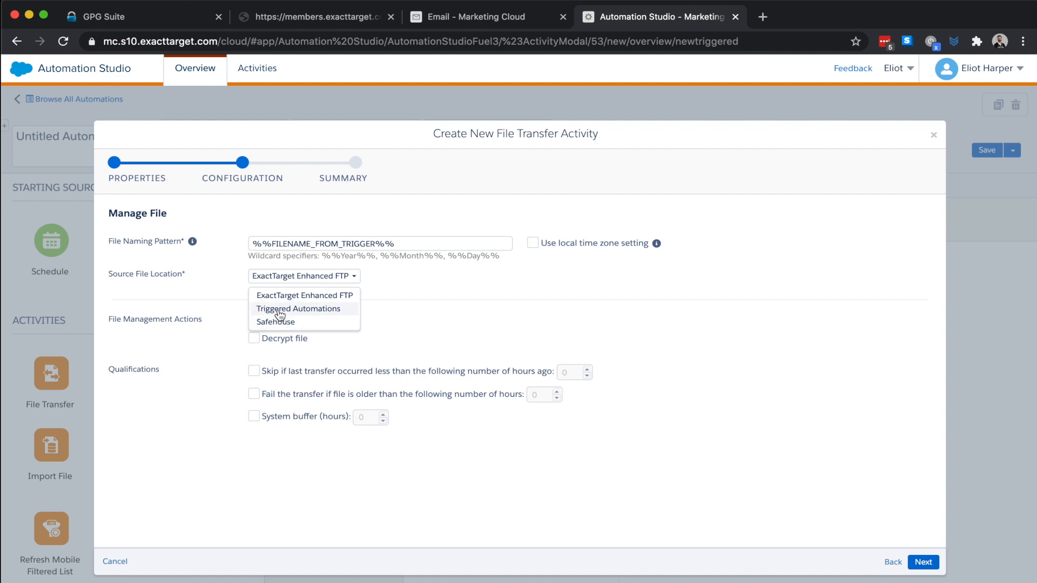
pyautogui.click(298, 308)
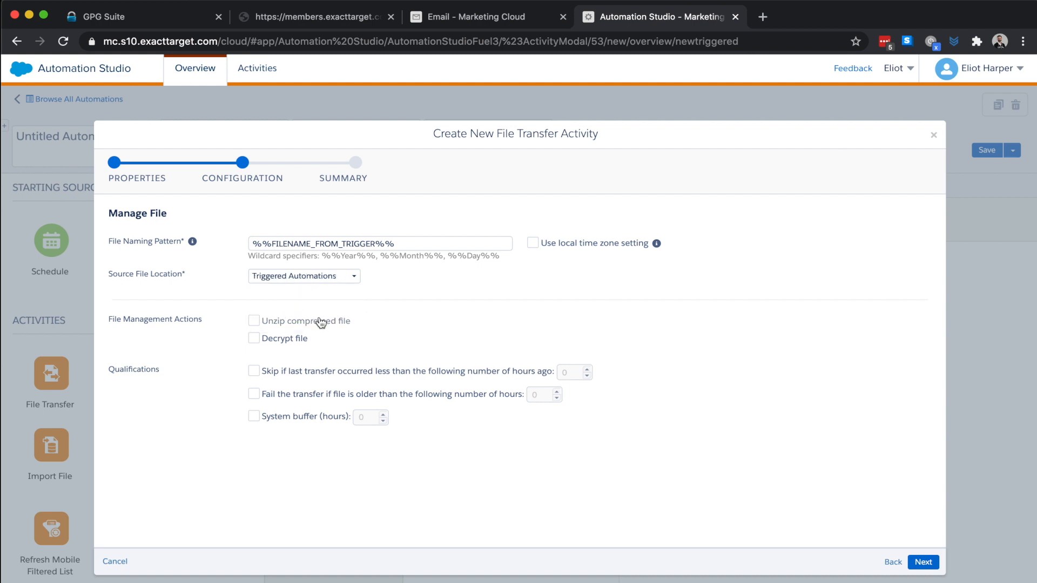
pyautogui.moveTo(272, 334)
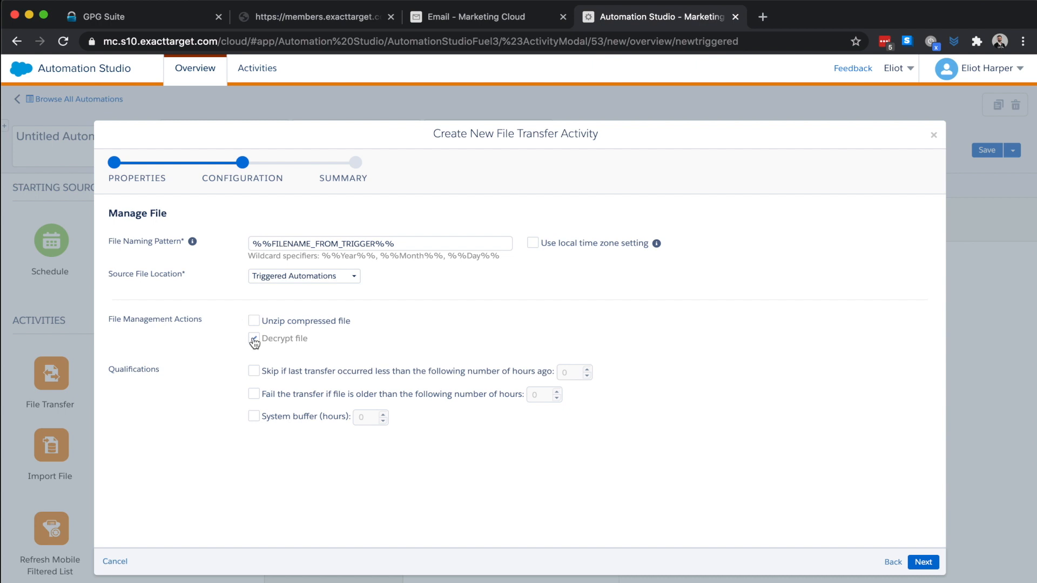
pyautogui.click(253, 338)
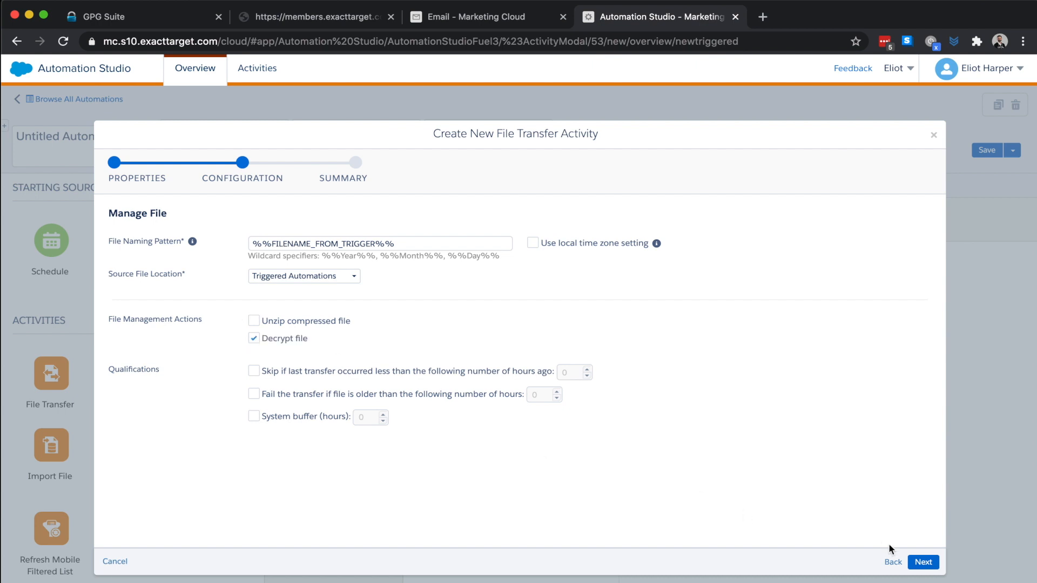
pyautogui.click(923, 562)
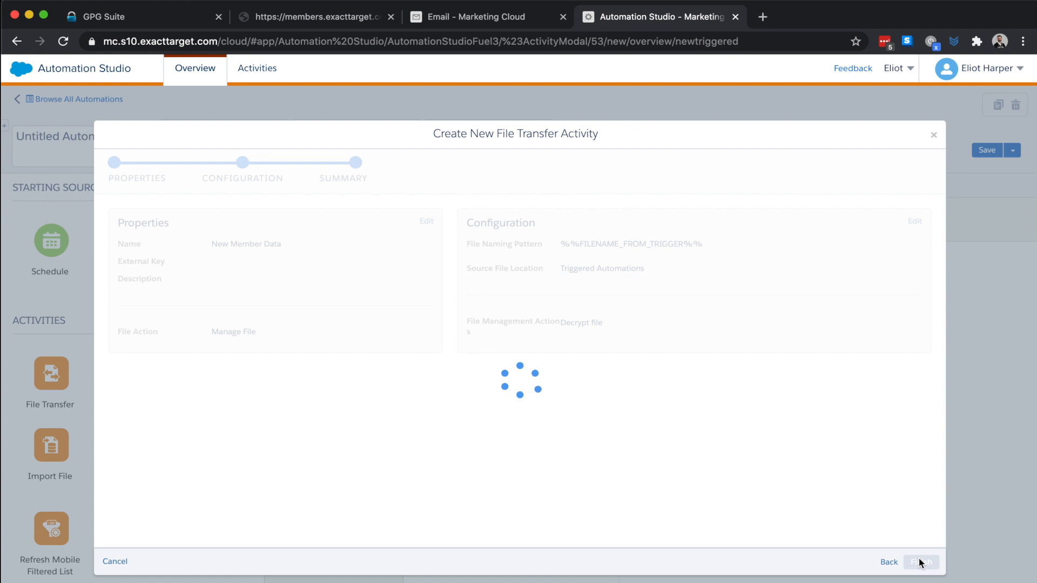
# Finish the New Member Data file transfer so it becomes step 1.
pyautogui.click(920, 562)
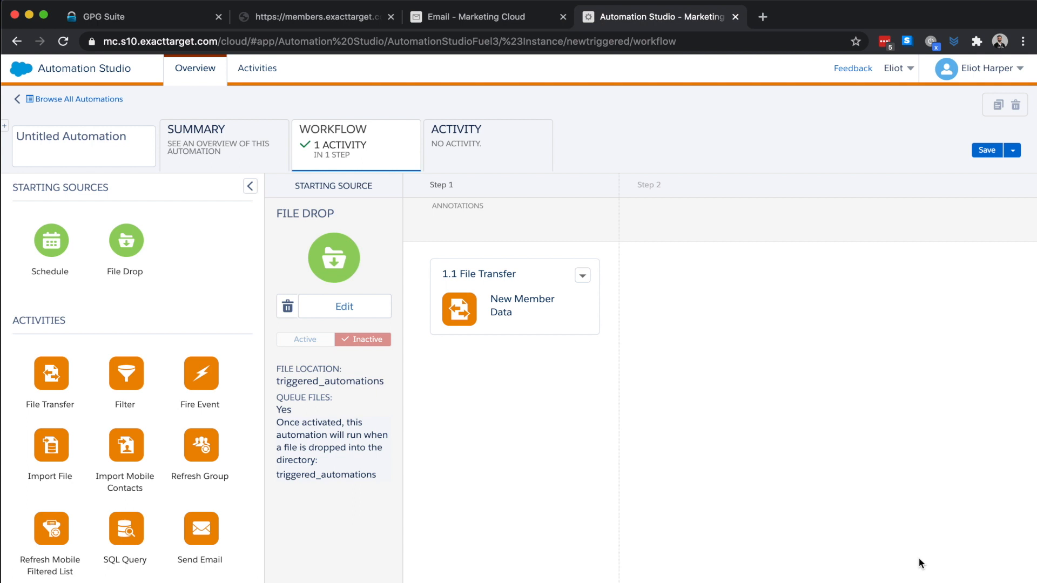
pyautogui.moveTo(633, 362)
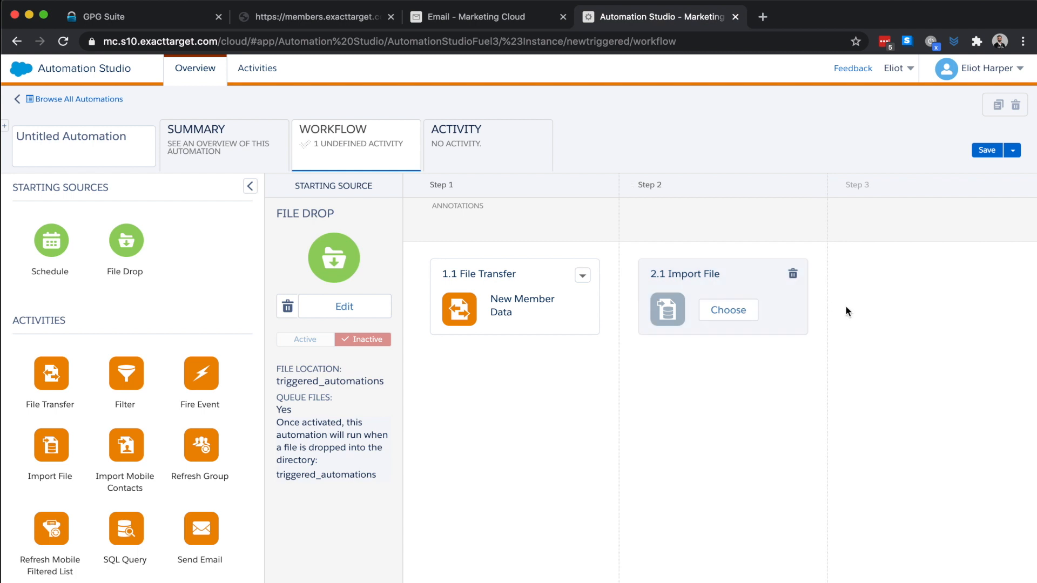
# Configure the step 2 import from Safehouse into Member Data with Add Only.
pyautogui.click(728, 309)
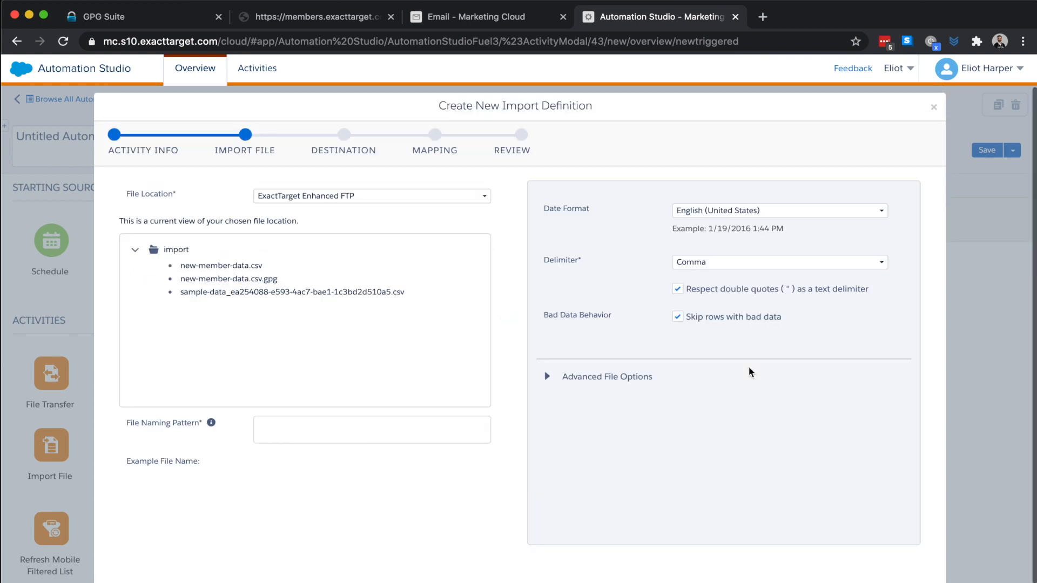
pyautogui.click(372, 196)
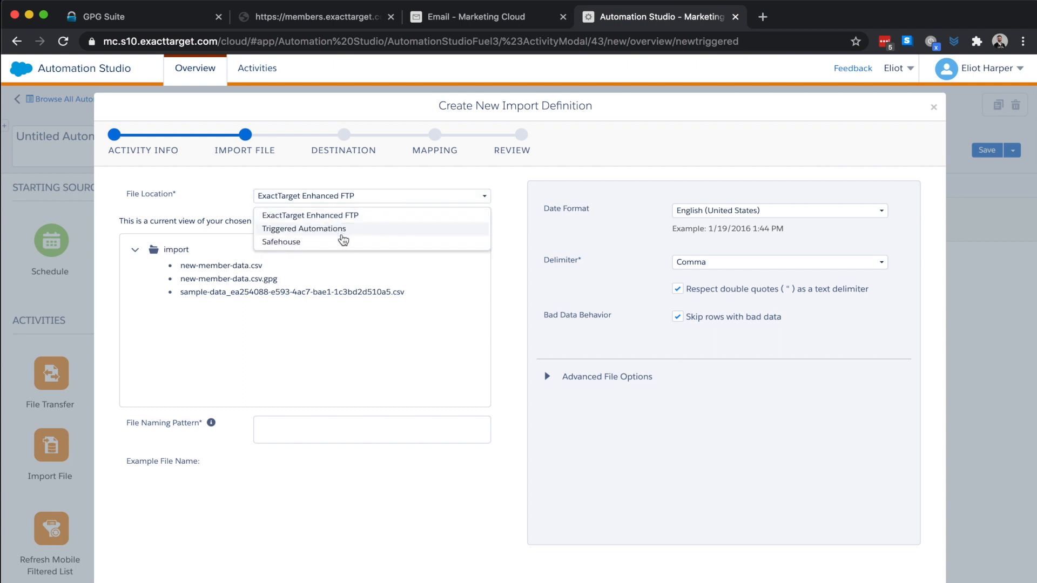
pyautogui.click(281, 241)
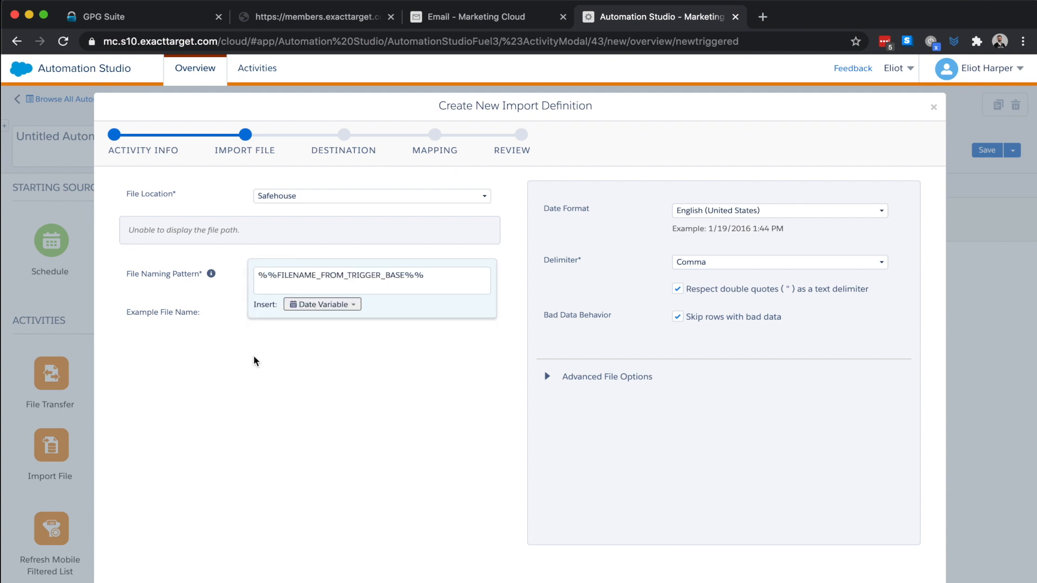
pyautogui.click(372, 275)
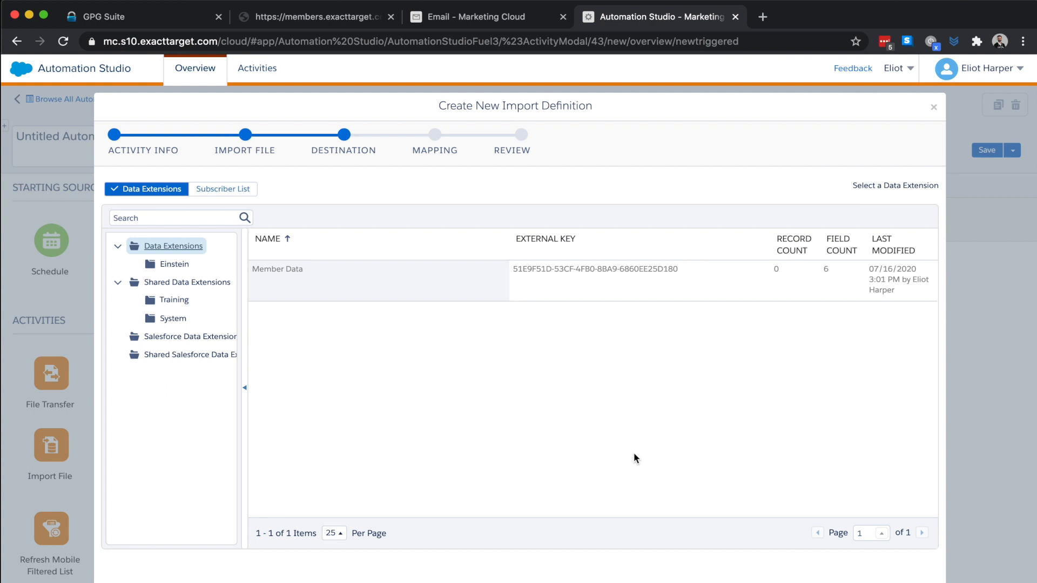
pyautogui.click(277, 269)
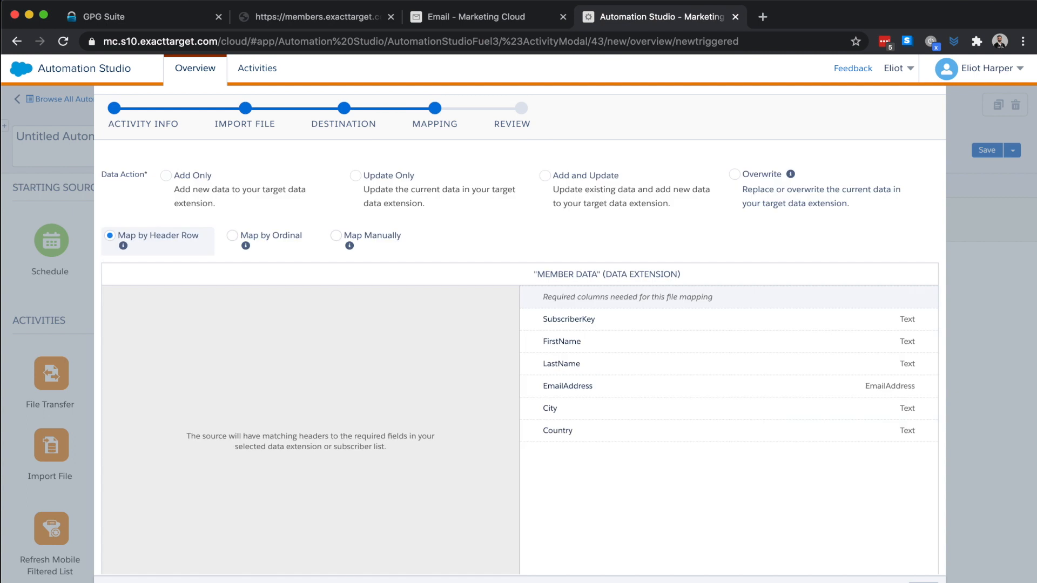
pyautogui.moveTo(756, 505)
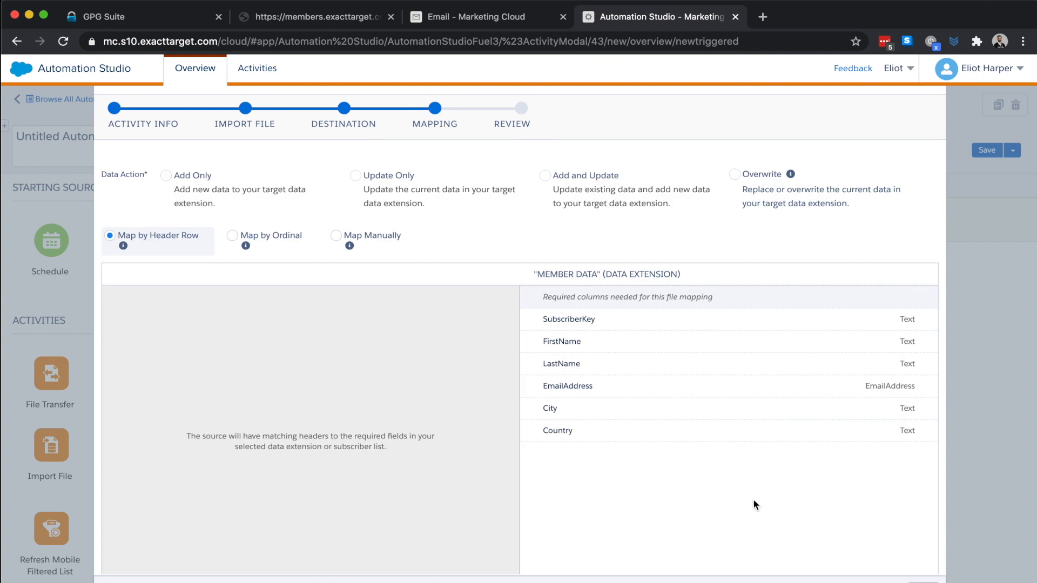
pyautogui.click(167, 175)
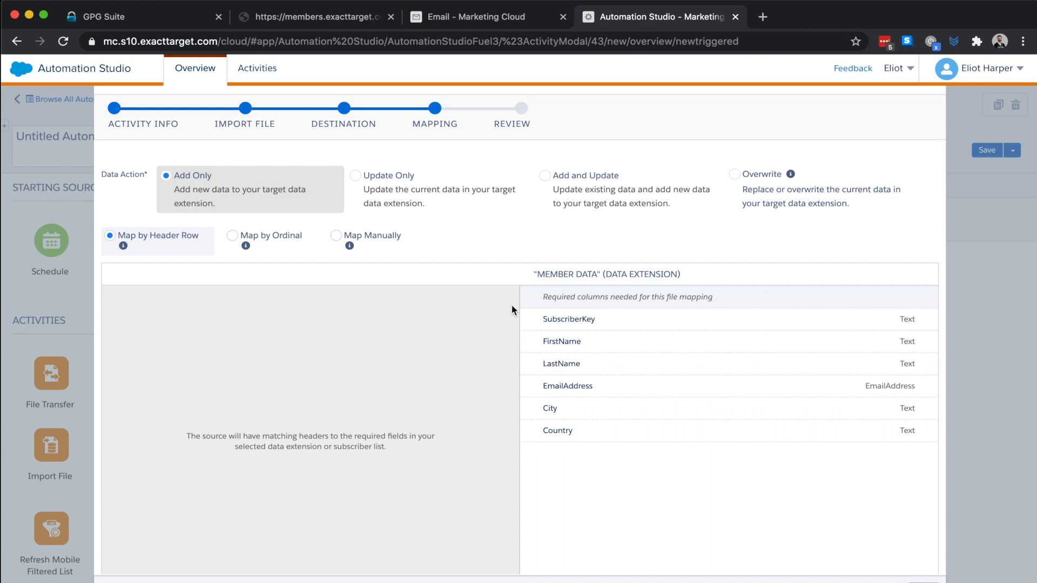
pyautogui.click(512, 108)
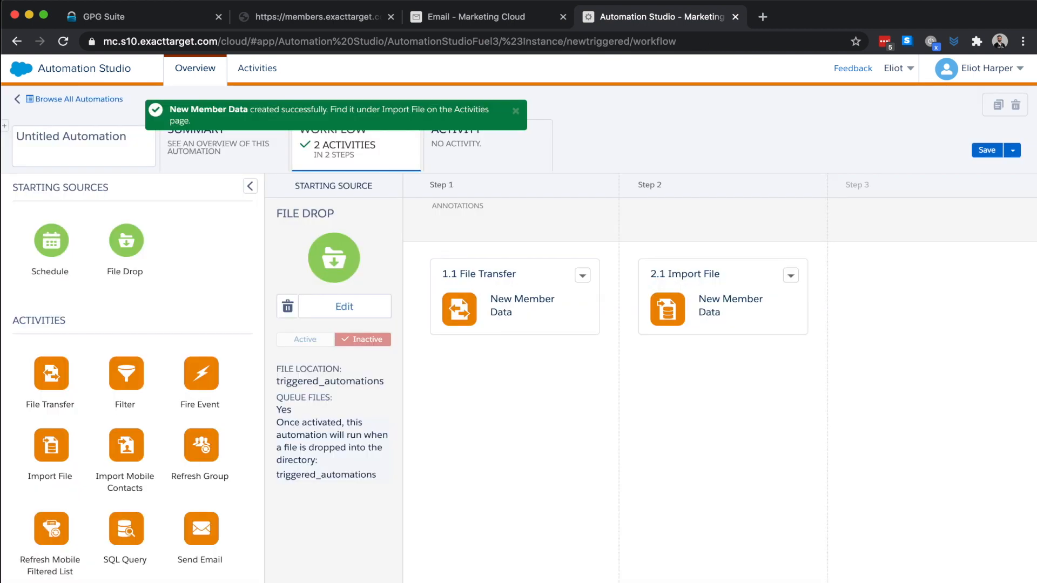
# Rename the automation 'New Member Data', save it, and set the File Drop source Active.
pyautogui.click(71, 136)
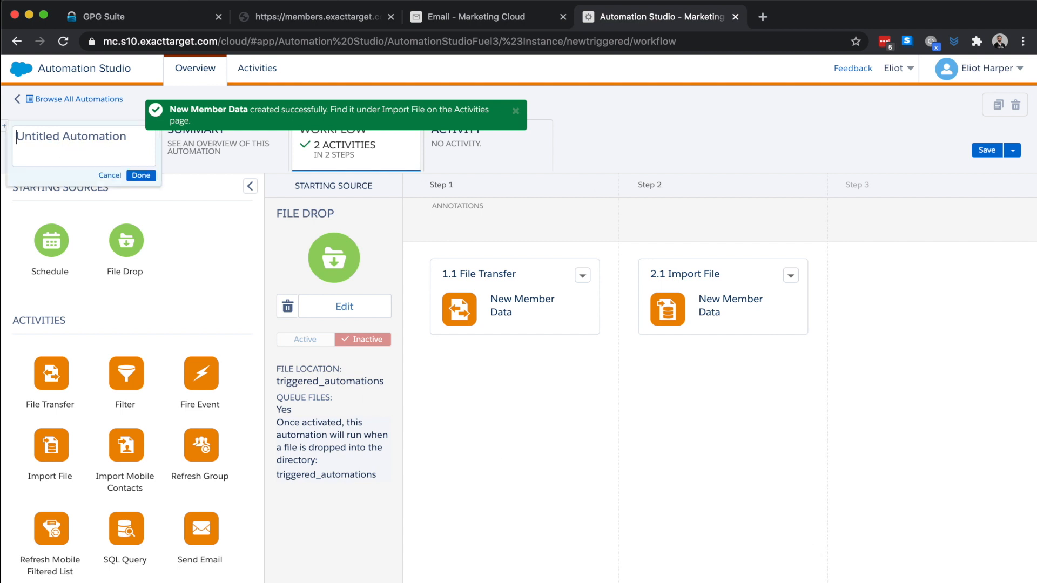
pyautogui.write('New Member Da')
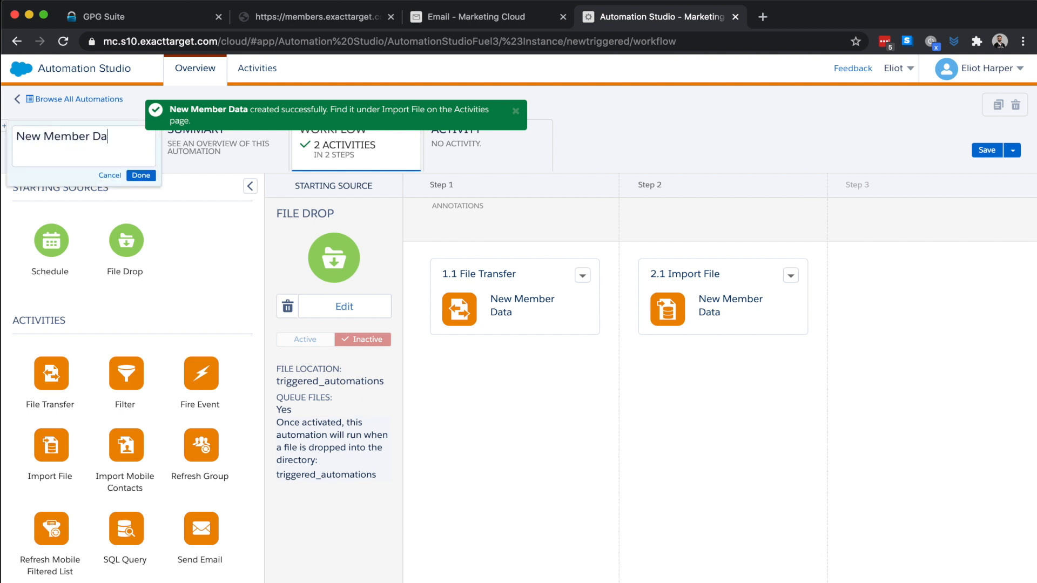
pyautogui.click(140, 175)
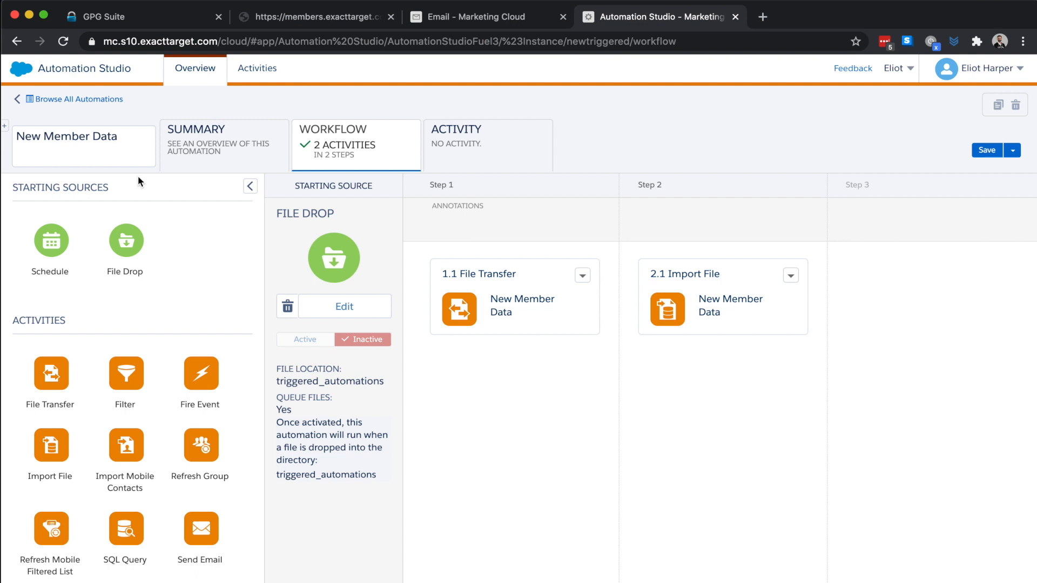
pyautogui.moveTo(884, 12)
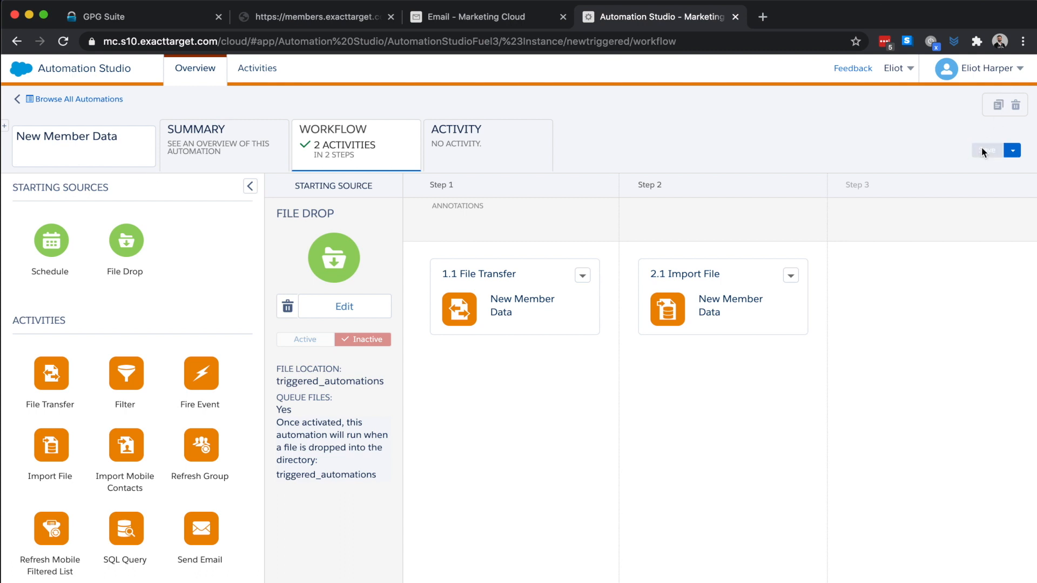
pyautogui.click(986, 150)
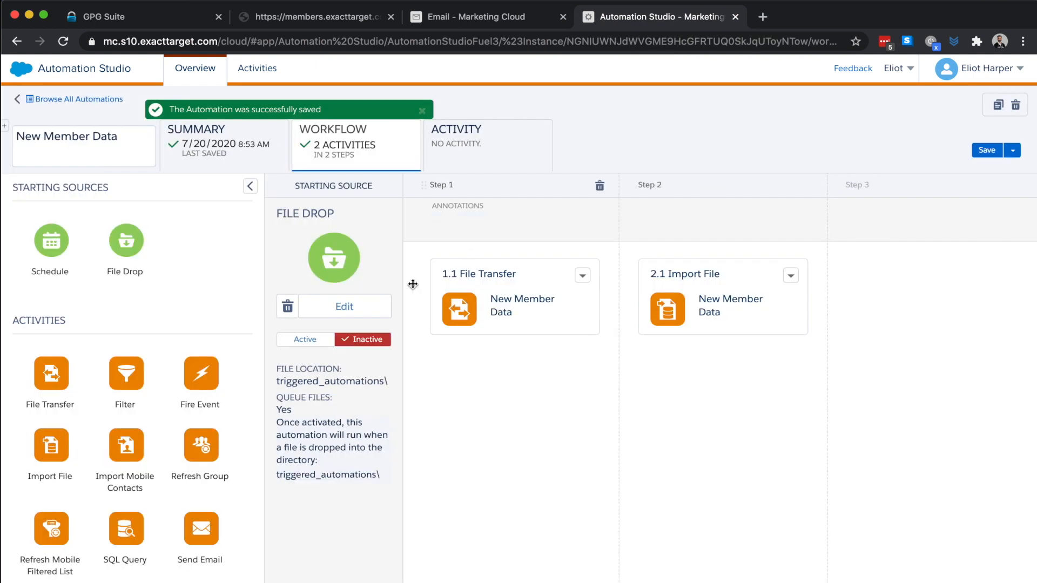
pyautogui.click(304, 340)
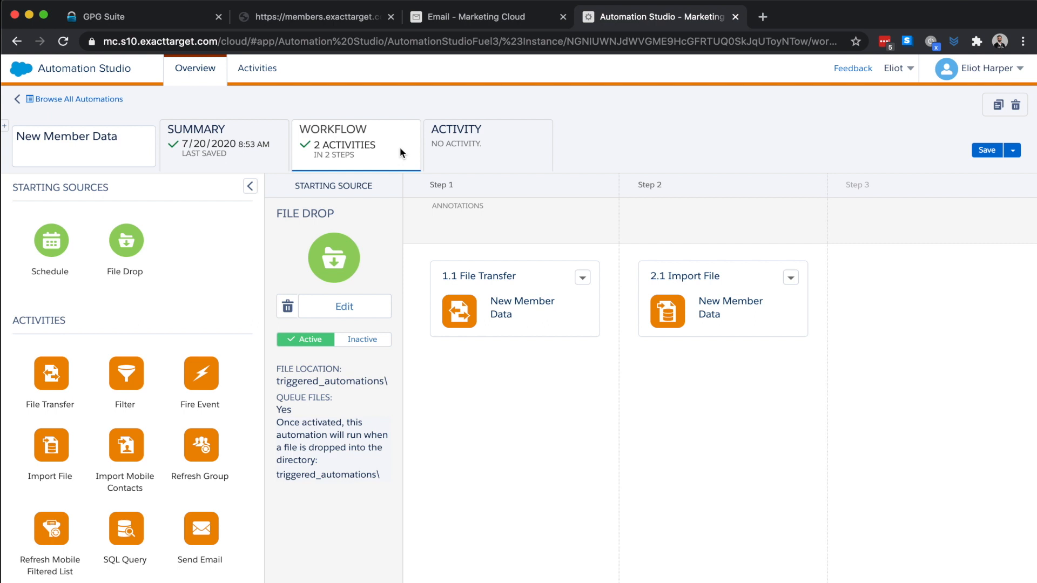
pyautogui.moveTo(453, 153)
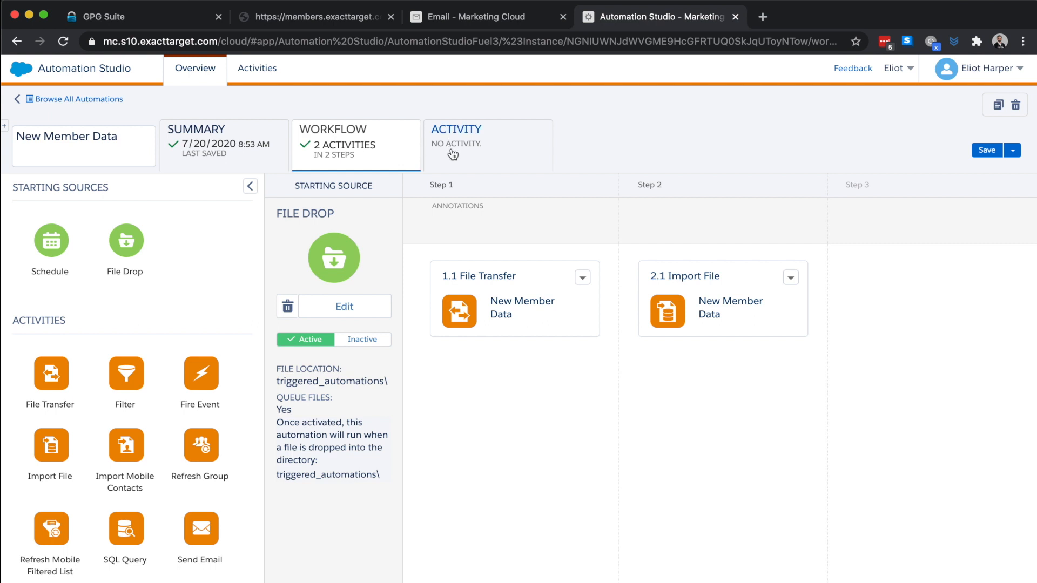
# View the automation's Activity run log, then switch to the Email browser tab.
pyautogui.click(487, 145)
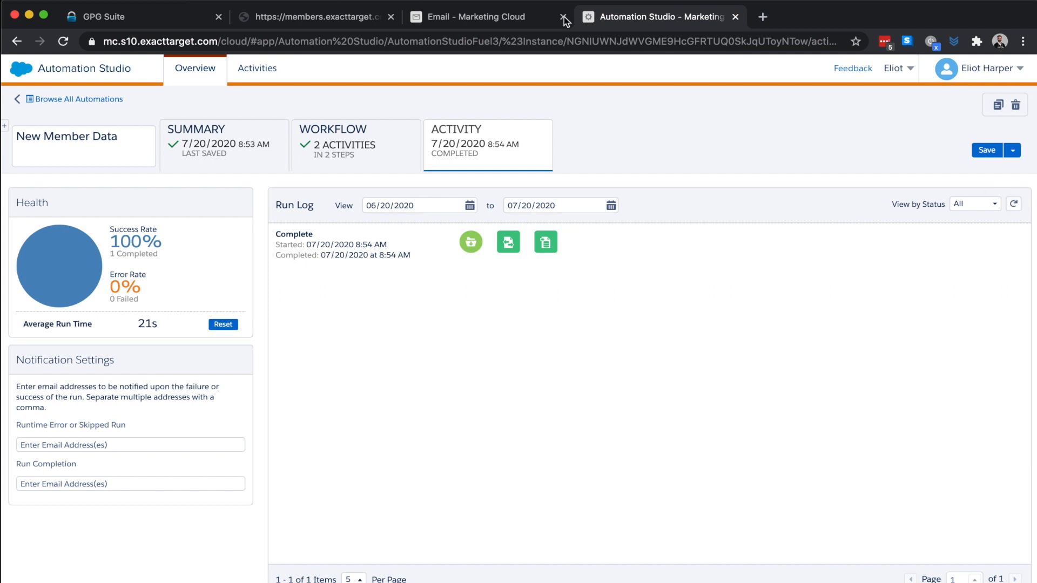
pyautogui.click(476, 17)
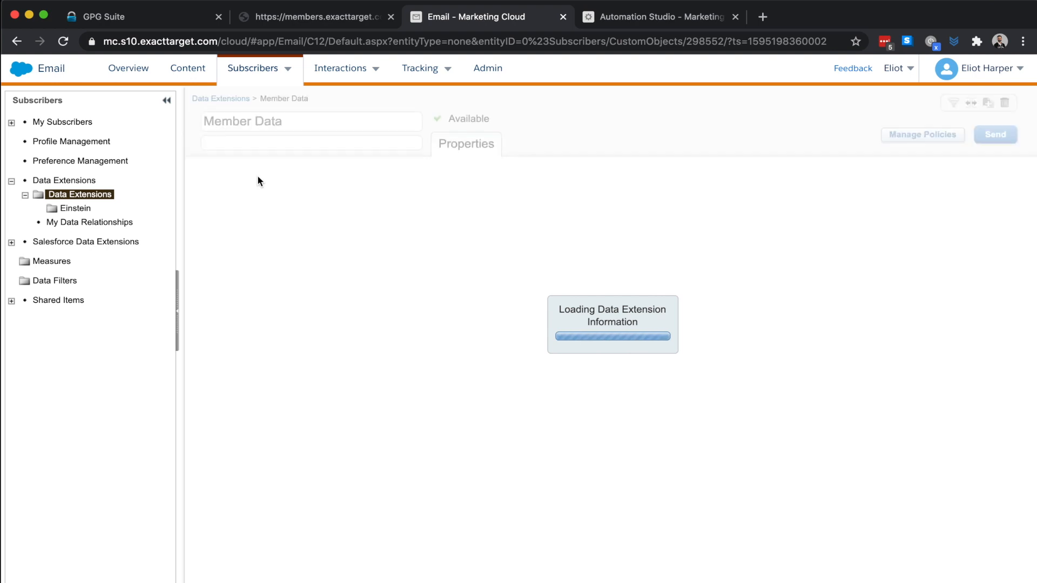
# Open the Member Data data extension in Email Studio.
pyautogui.click(354, 144)
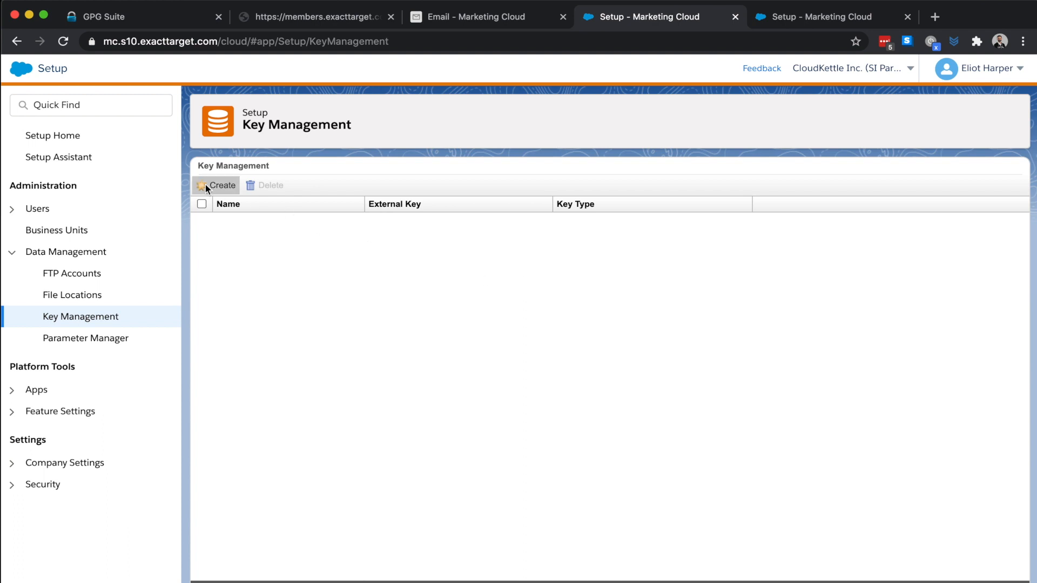
# Create asymmetric key 'CloudKettle GPG' from CloudKettle Public.asc and save it.
pyautogui.click(222, 185)
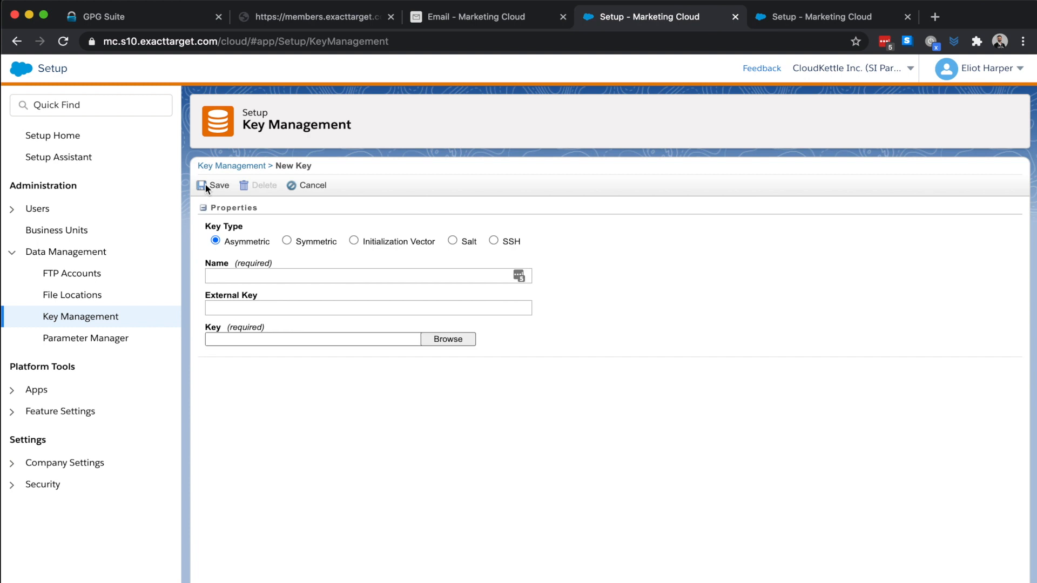
pyautogui.moveTo(248, 196)
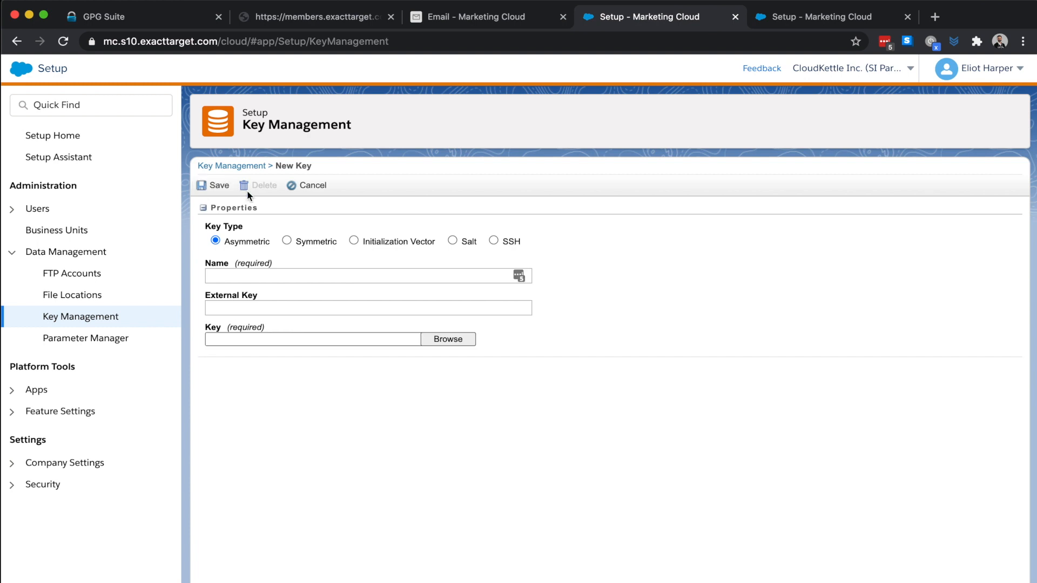
pyautogui.click(241, 241)
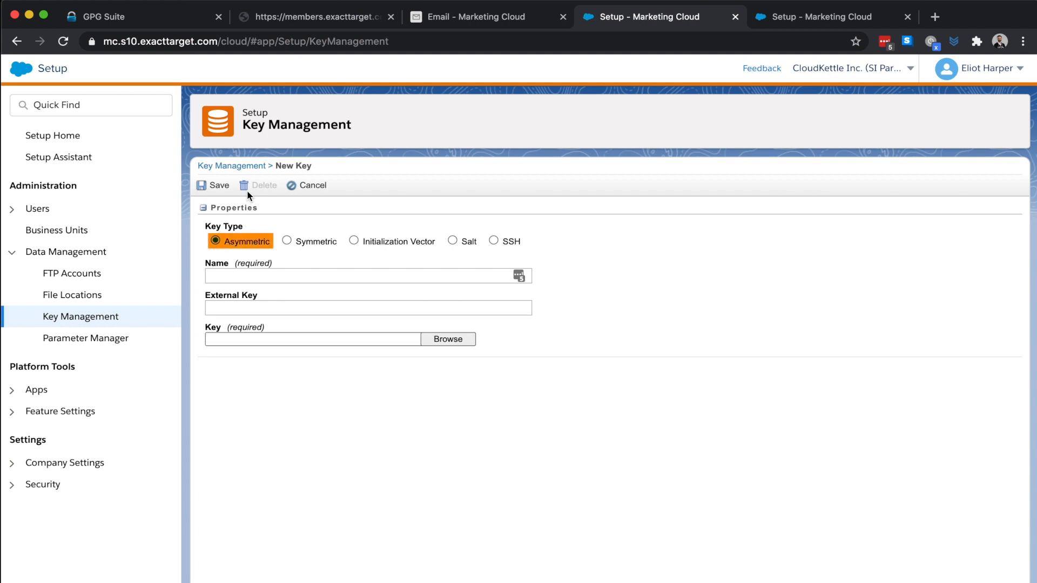
pyautogui.click(216, 240)
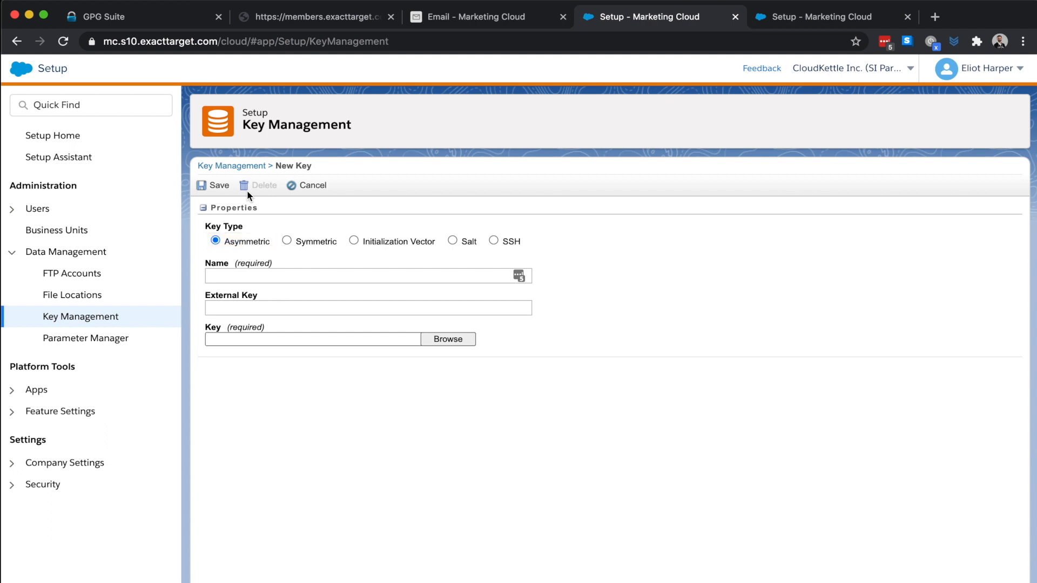
pyautogui.write('CloudKettle GPG')
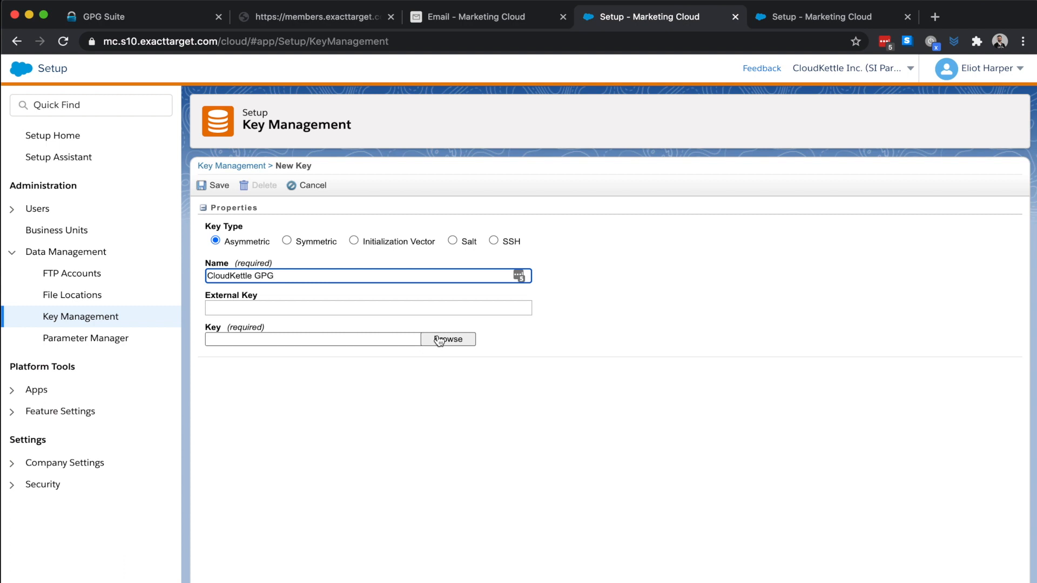
pyautogui.click(448, 339)
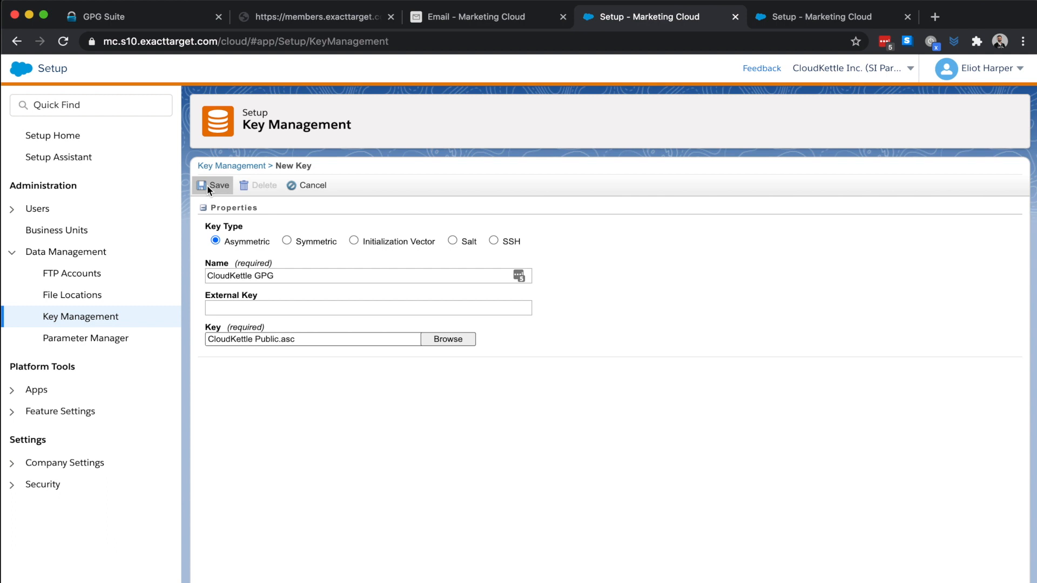
pyautogui.click(219, 185)
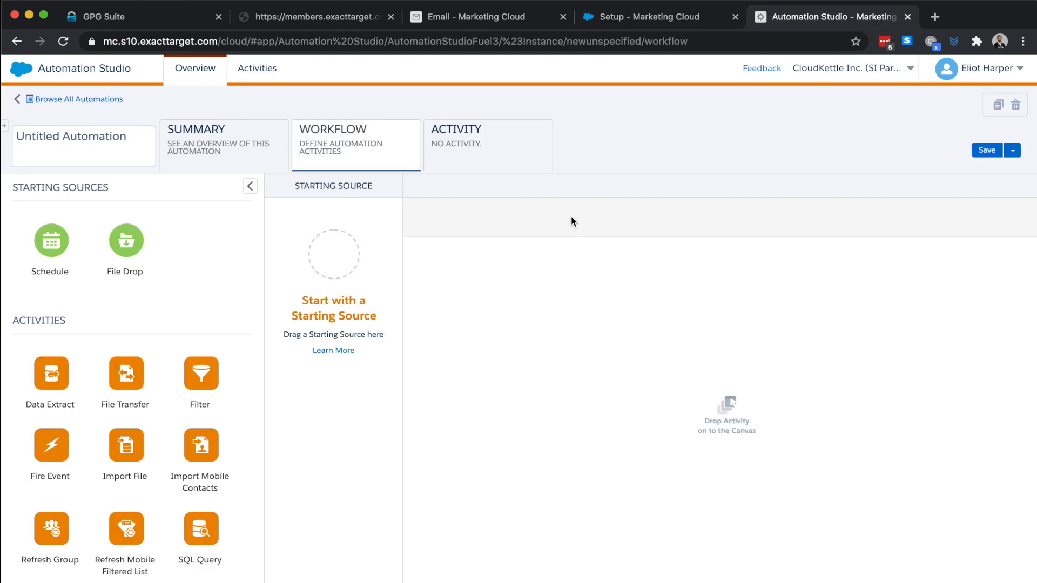
pyautogui.moveTo(559, 313)
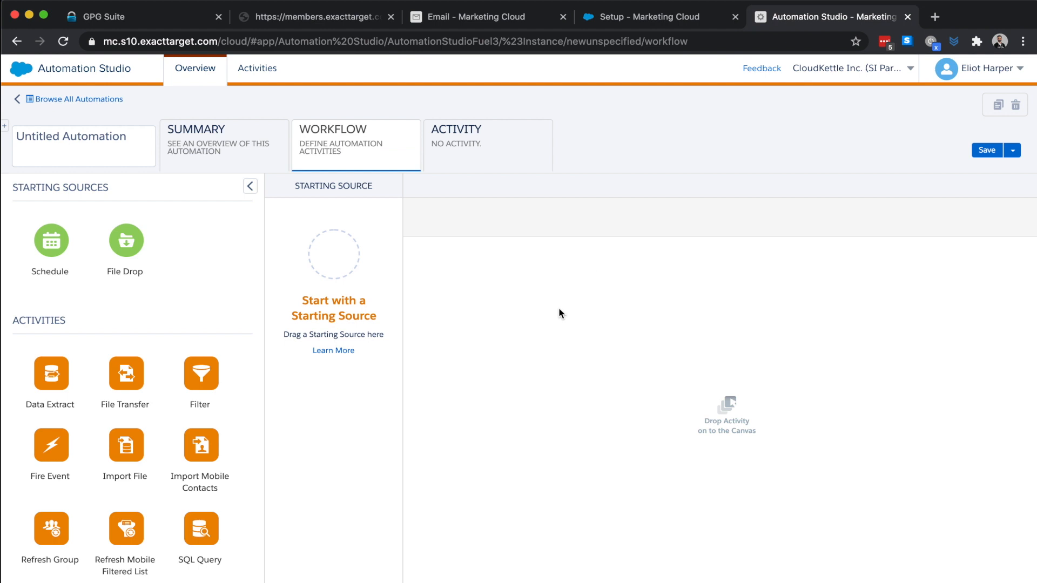
pyautogui.moveTo(41, 229)
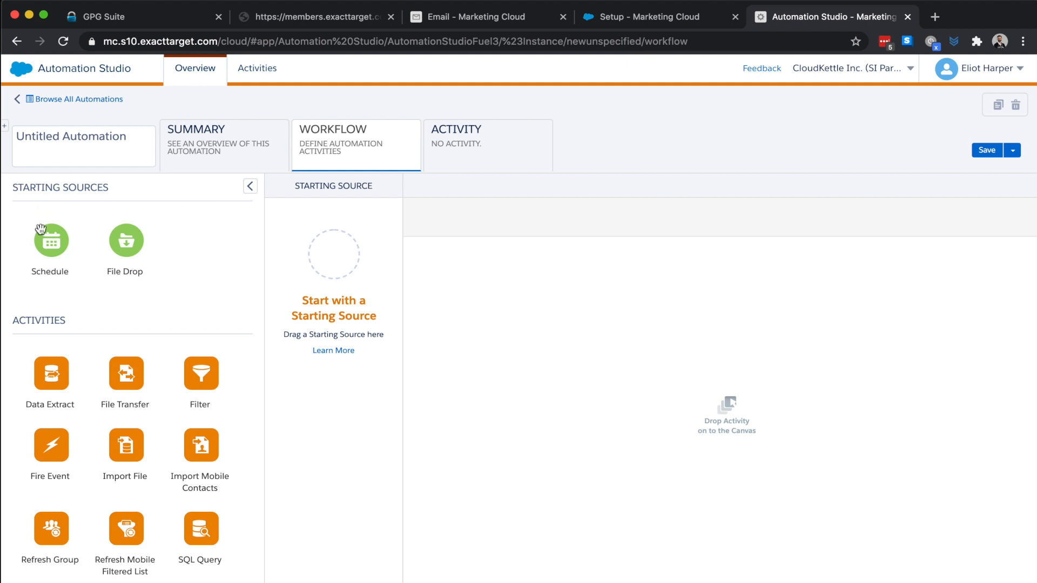
# Set a Schedule as the starting source and place a Data Extract activity as step 1.
pyautogui.moveTo(51, 239); pyautogui.dragTo(334, 255)
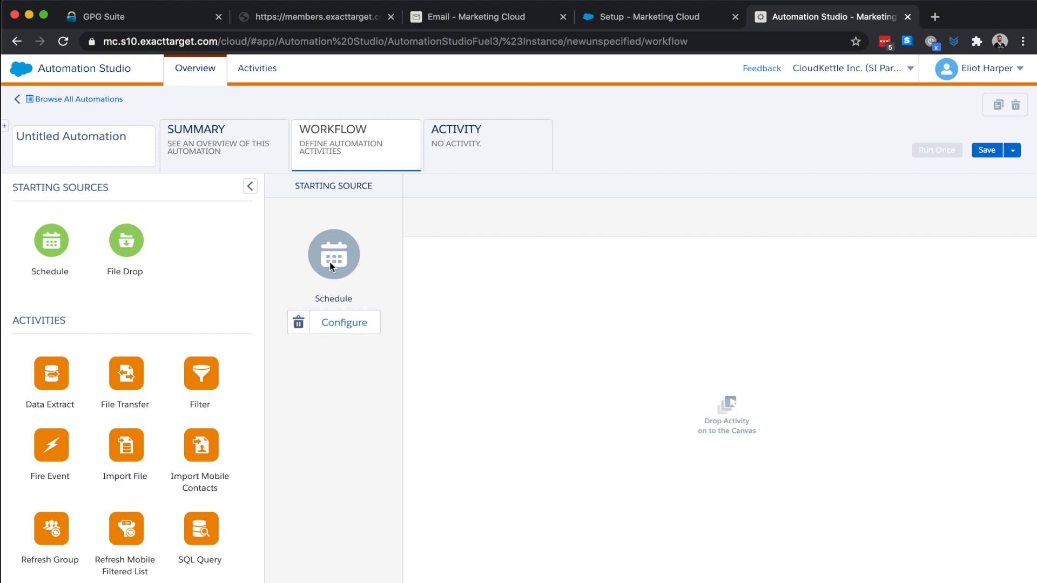
pyautogui.moveTo(39, 373)
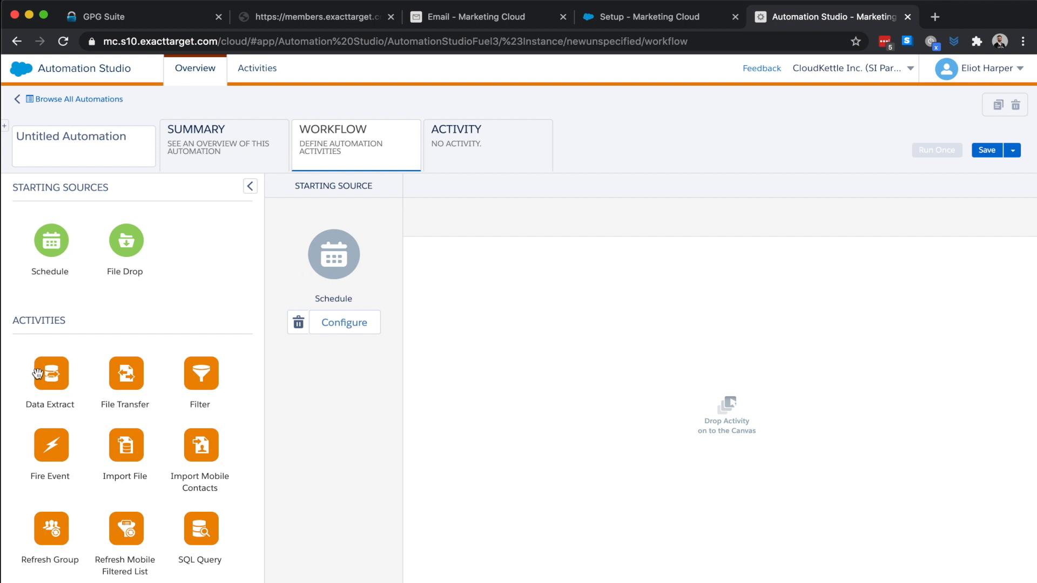
pyautogui.moveTo(50, 374); pyautogui.dragTo(440, 345)
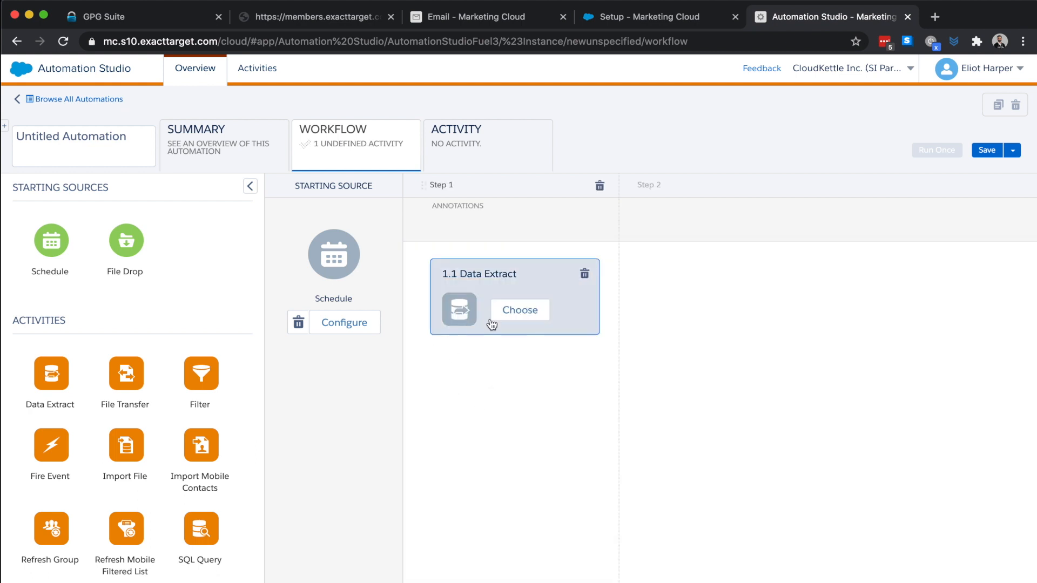
# Create Data Extension Extract 'Member Data Extract' writing memberdata-%%Year%%%%Month%%%%Day%%.csv files.
pyautogui.click(519, 309)
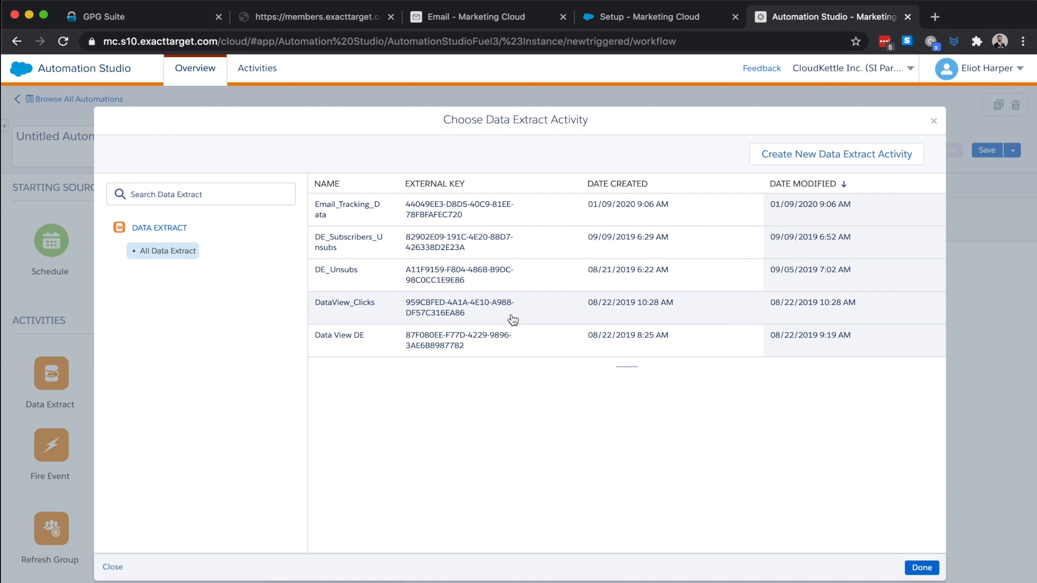
pyautogui.click(836, 154)
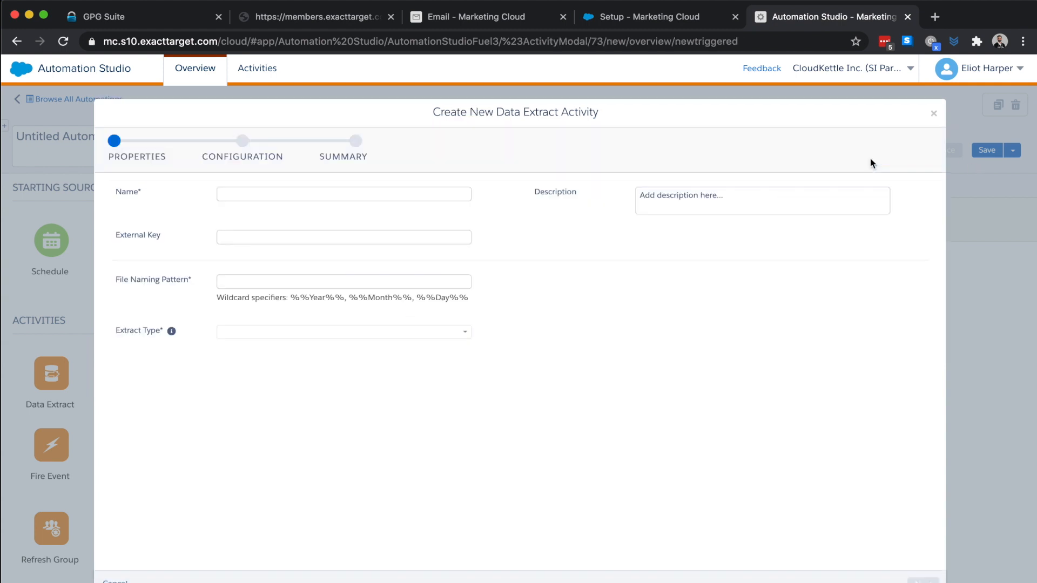
pyautogui.click(343, 331)
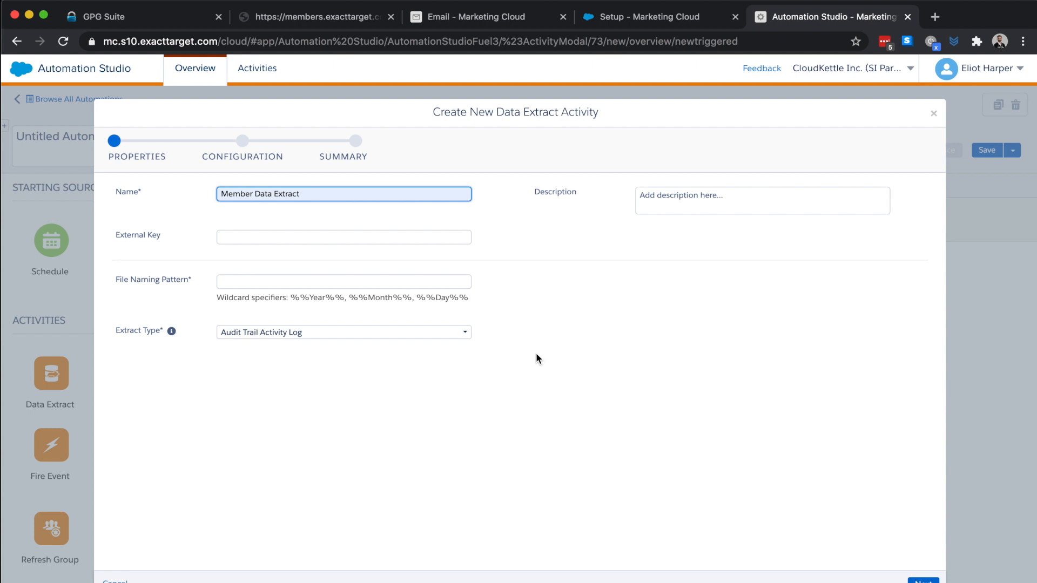
pyautogui.moveTo(379, 263)
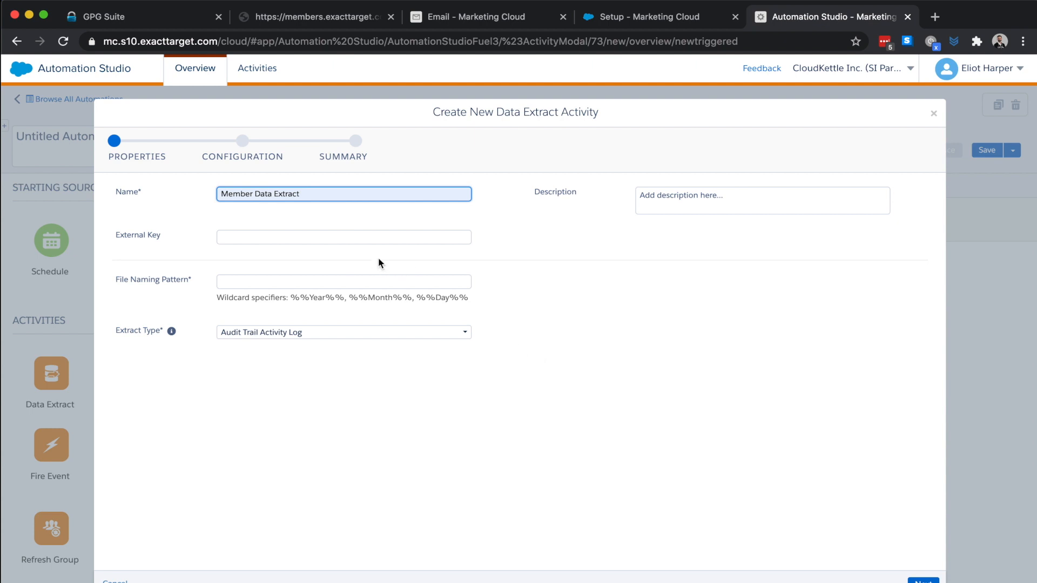
pyautogui.write('memberdata-%%Year%%%%Month%%%%Day%%.csv')
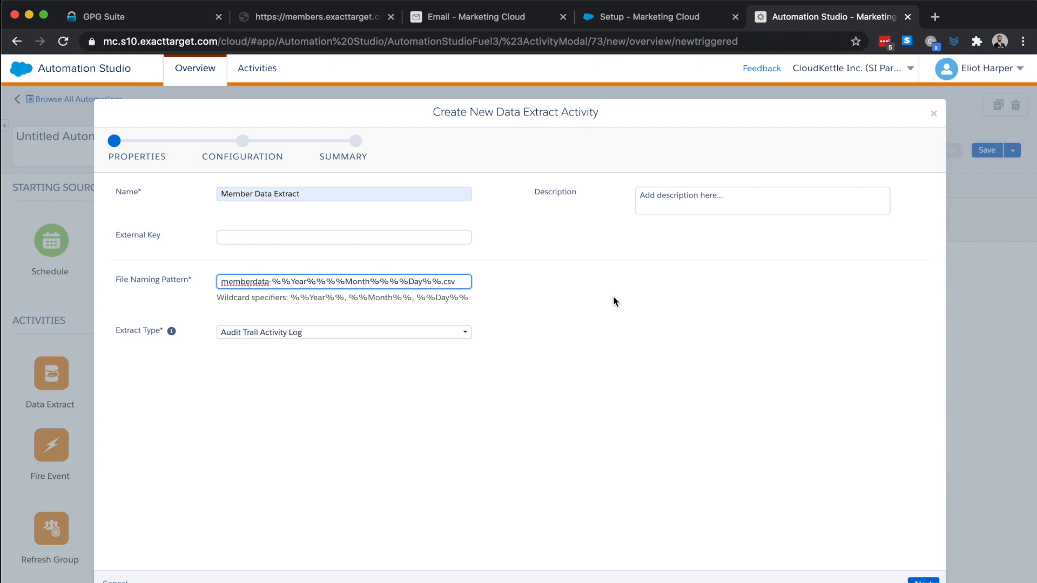
pyautogui.click(342, 333)
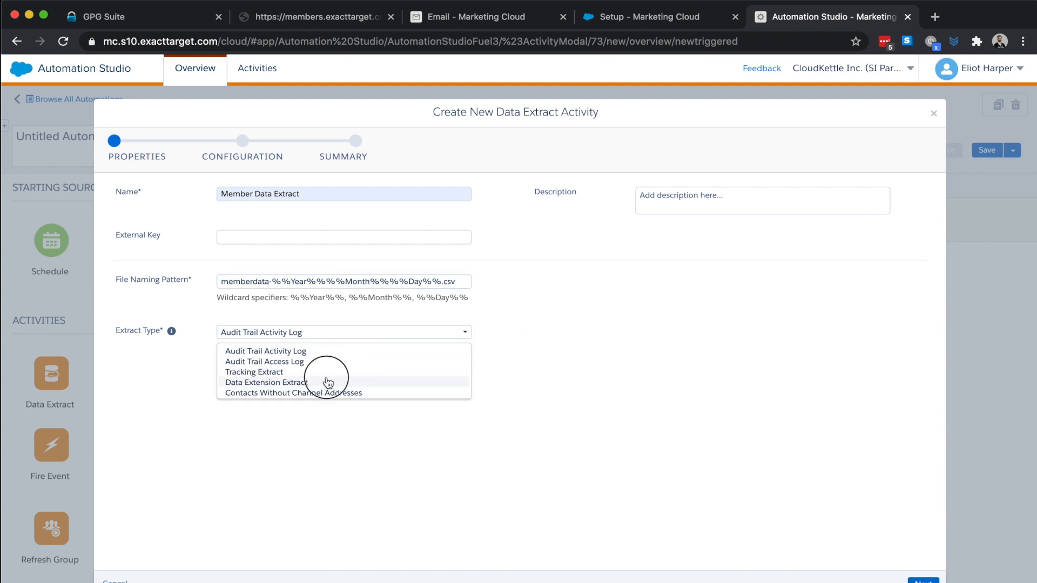
pyautogui.click(267, 383)
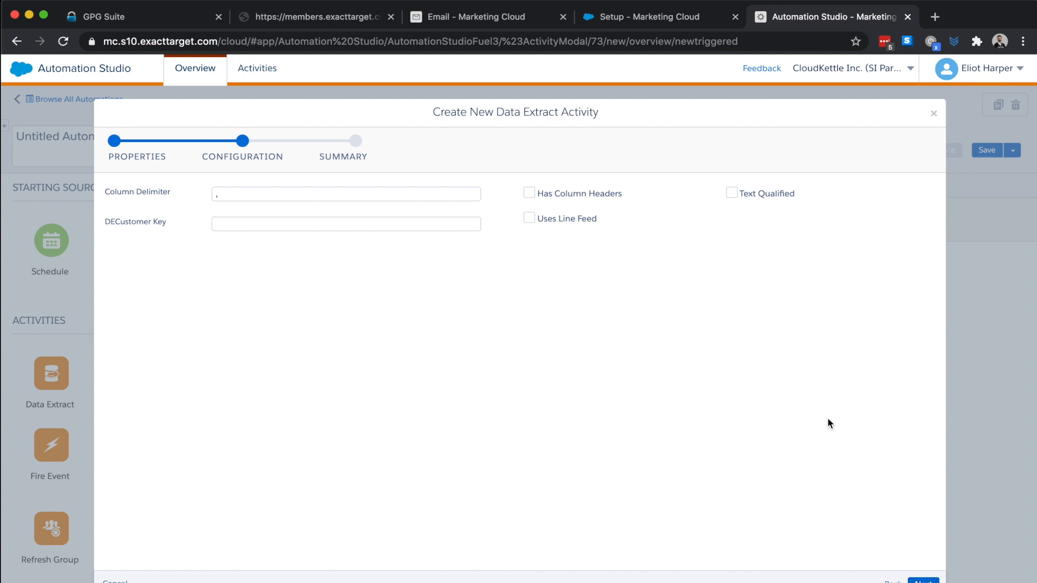
pyautogui.moveTo(552, 92)
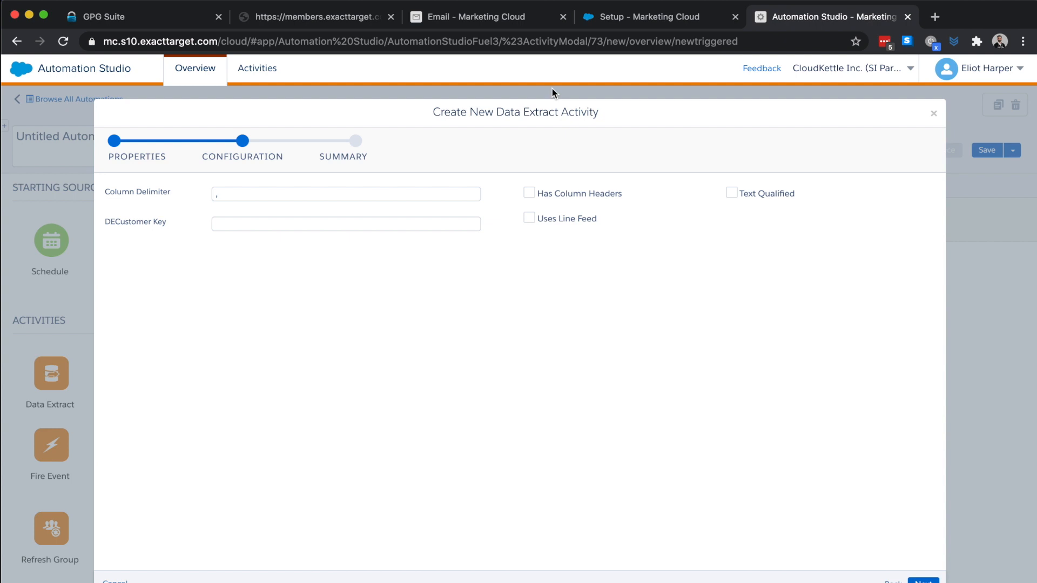
# Look up the Member Data data extension's external key in Email Studio, then return.
pyautogui.click(477, 17)
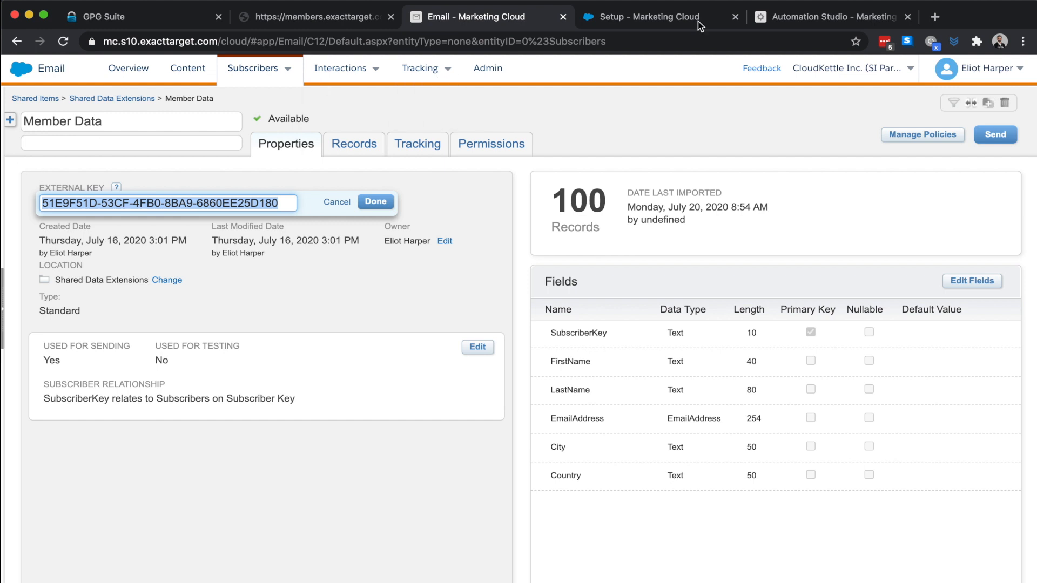
pyautogui.click(830, 16)
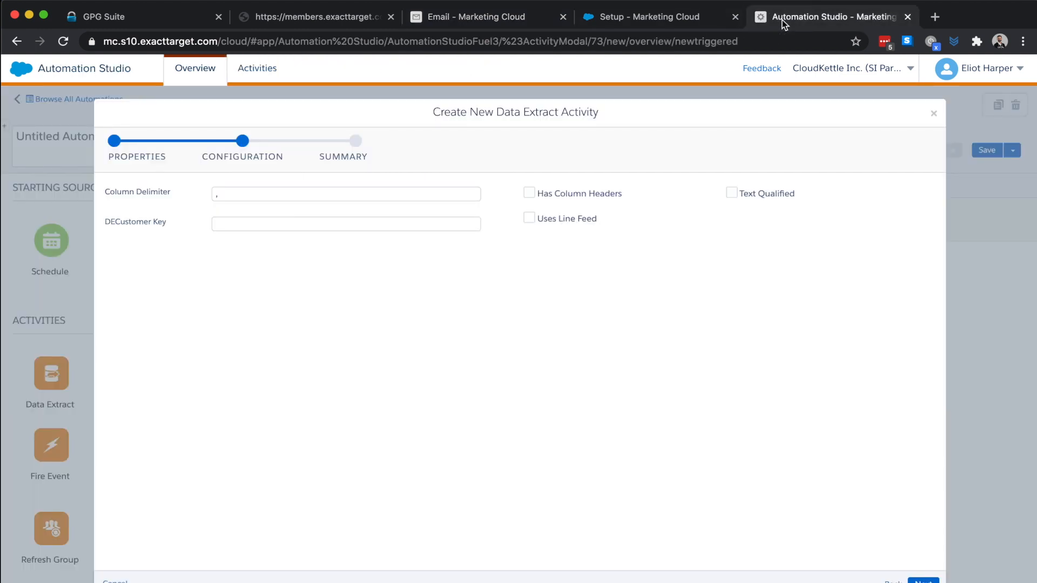
pyautogui.write('51E9F51D-53CF-4FB0-8BA9-6860EE25D180')
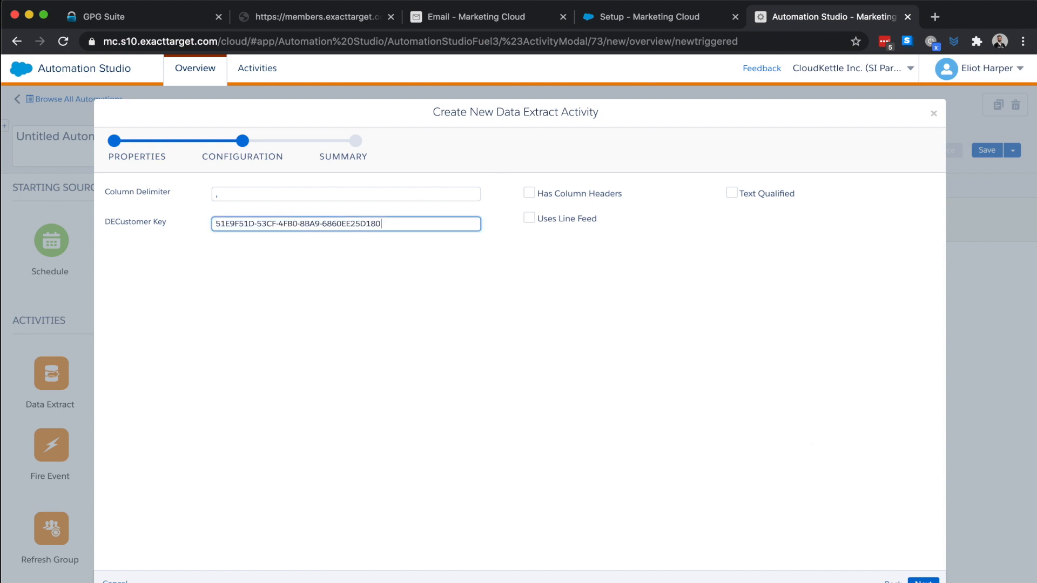
pyautogui.click(922, 581)
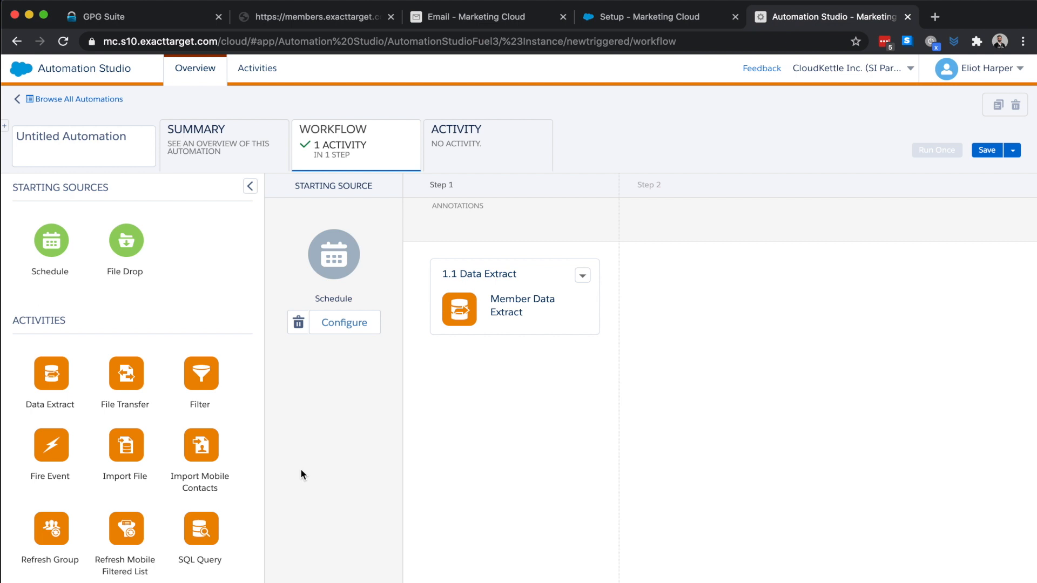
# Place a File Transfer activity on step 2 and list the existing file transfer activities.
pyautogui.moveTo(126, 375); pyautogui.dragTo(622, 357)
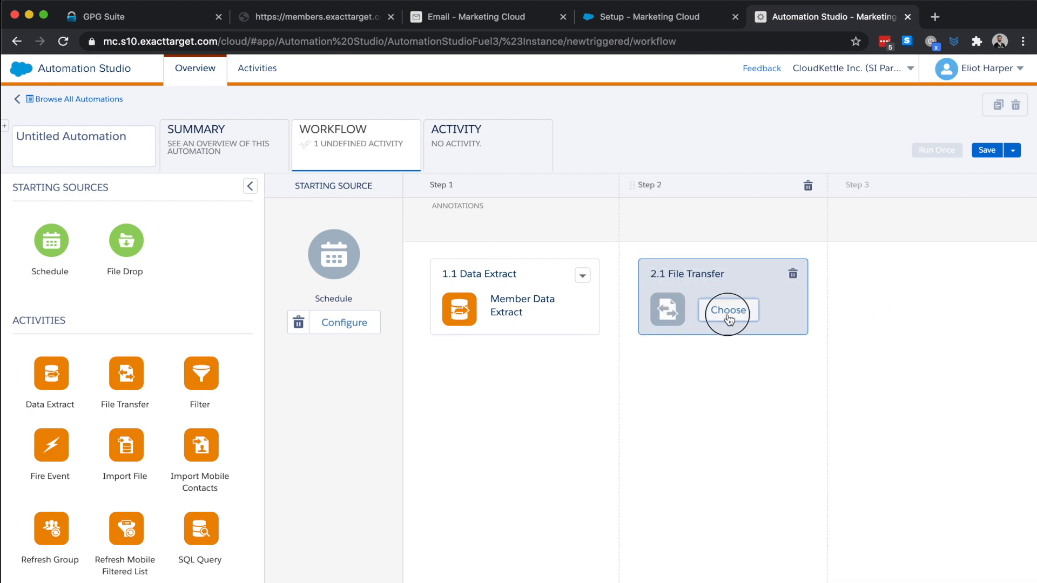
pyautogui.click(728, 310)
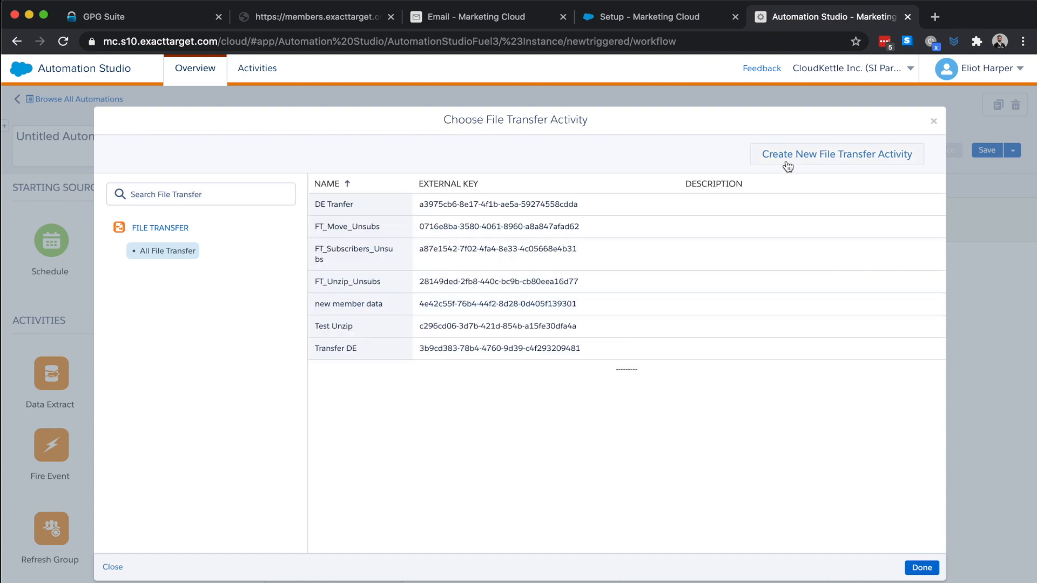
# Create a new file transfer 'Member Data Extract' that moves a file from Safehouse.
pyautogui.click(836, 154)
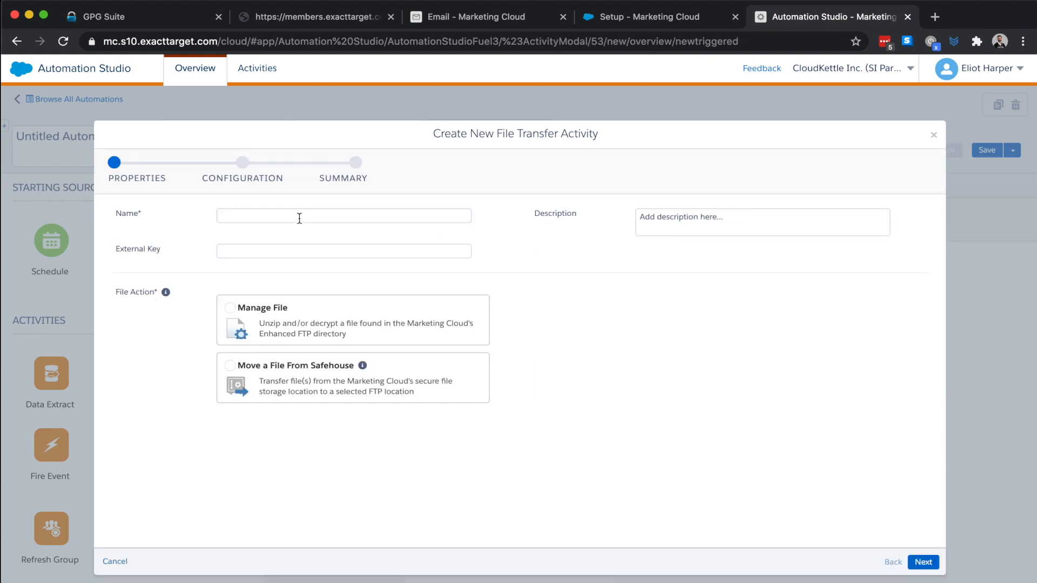
pyautogui.write('Member Data Extract')
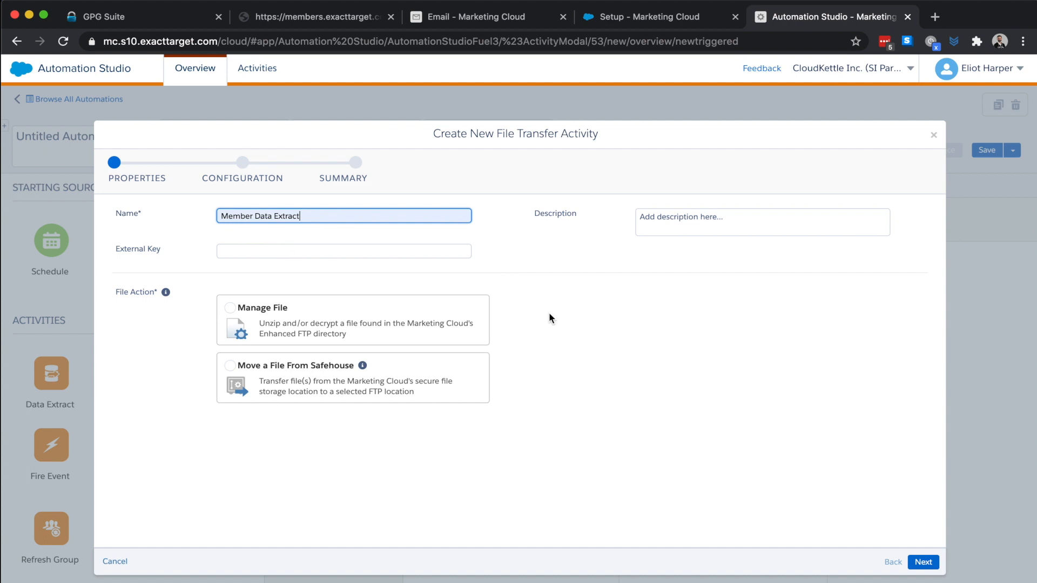
pyautogui.moveTo(519, 342)
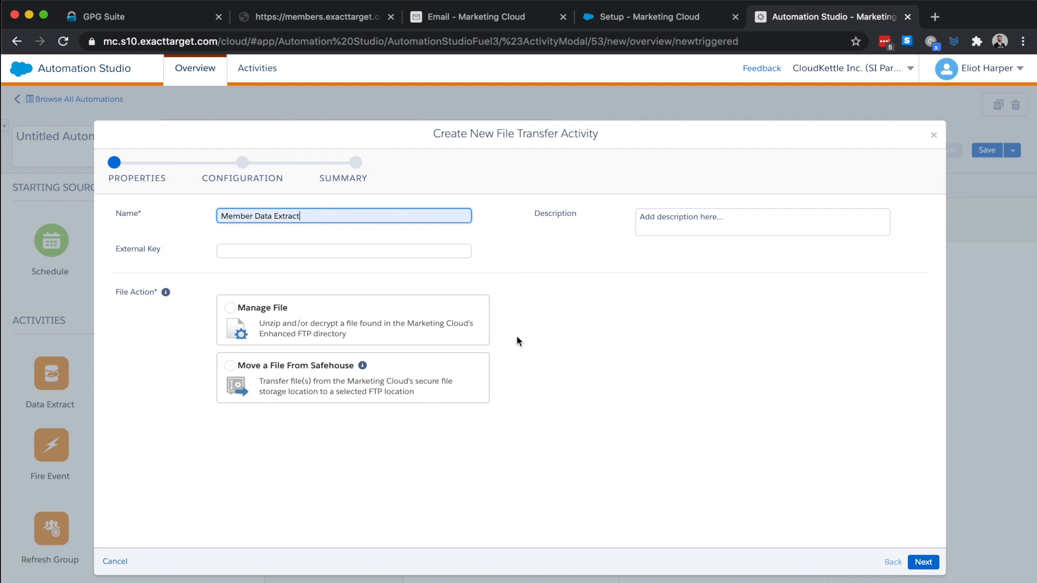
pyautogui.click(229, 365)
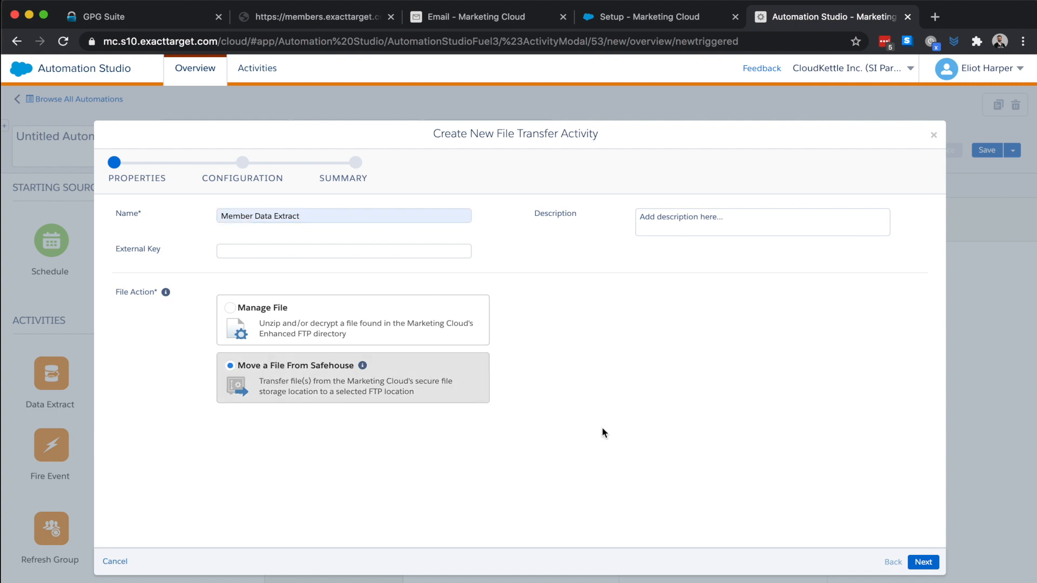
pyautogui.click(922, 563)
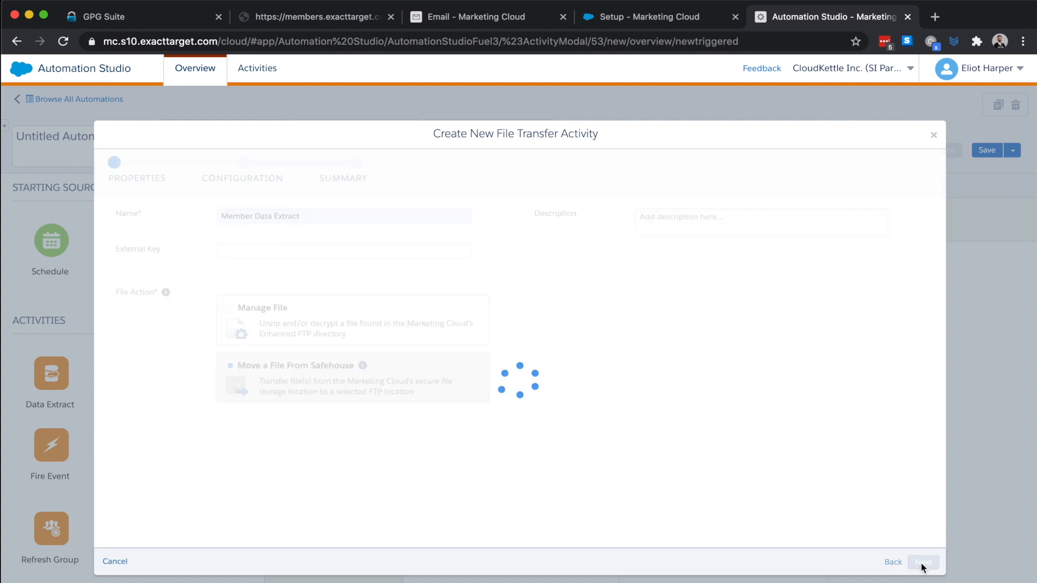
# Transfer memberdata-%%Year%%%%Month%%%%Day%%.csv to the Local Export destination.
pyautogui.click(923, 562)
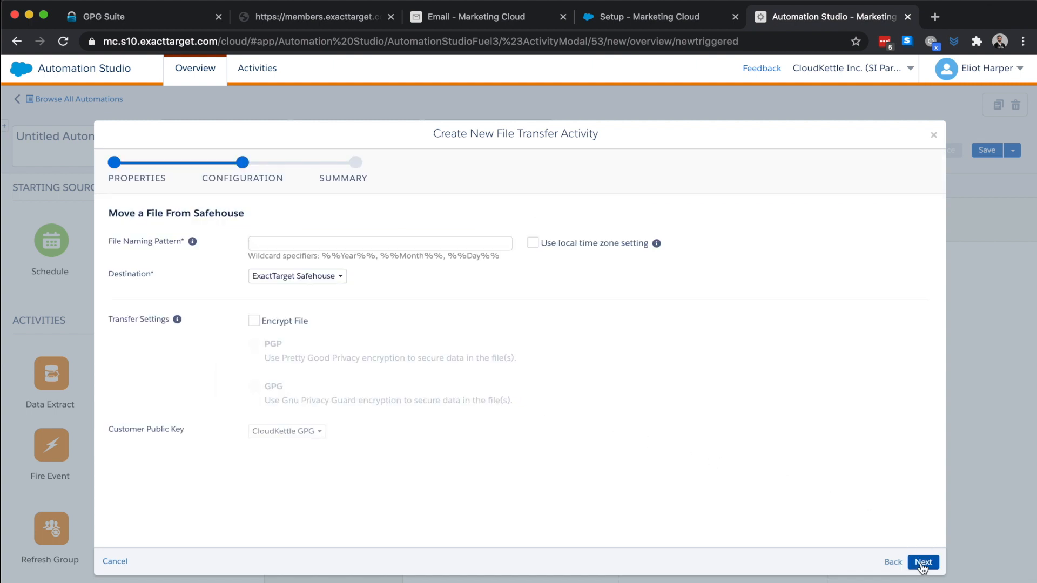
pyautogui.moveTo(474, 306)
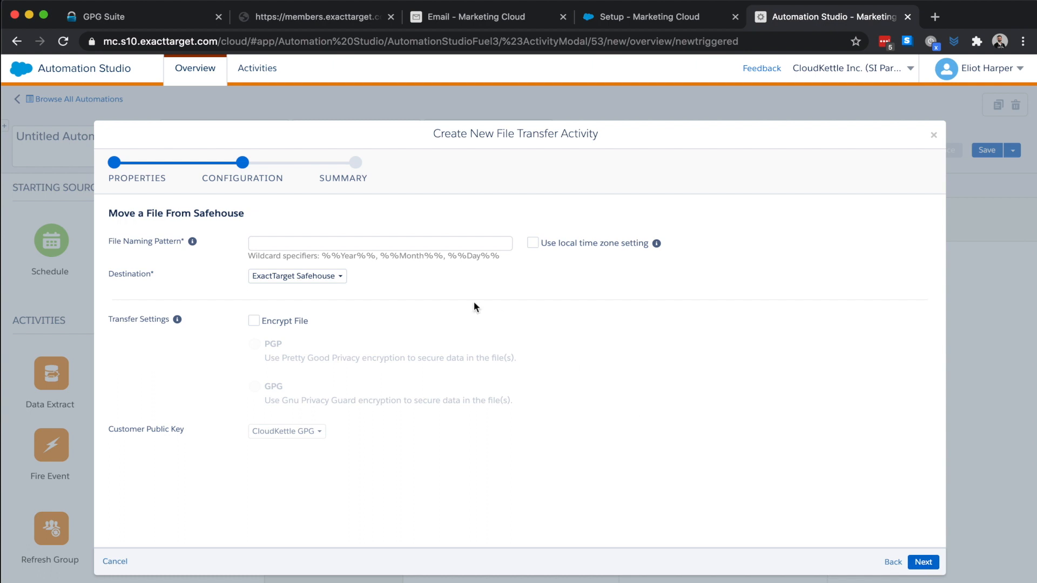
pyautogui.moveTo(439, 275)
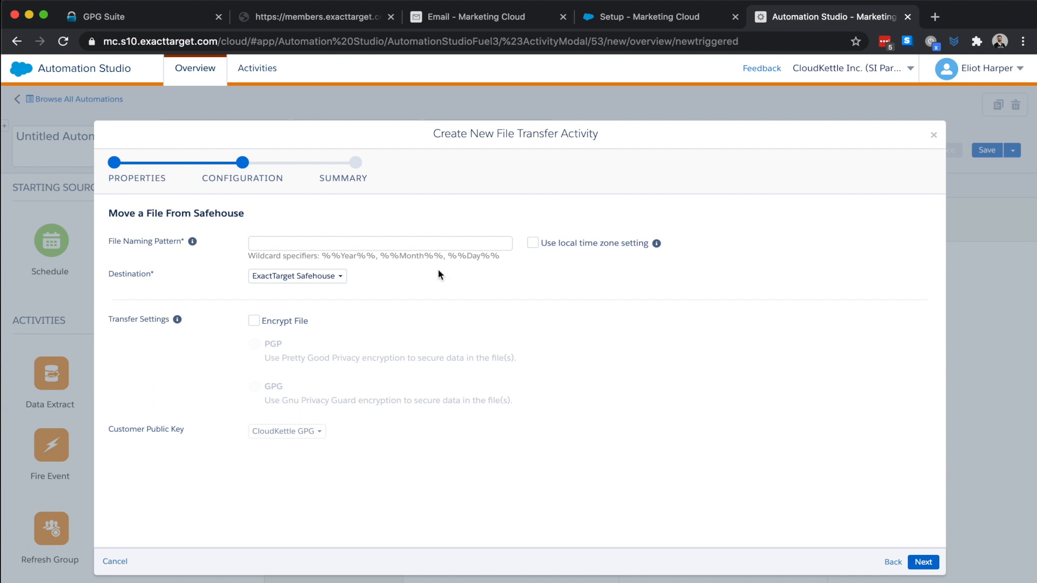
pyautogui.write('memberdata-%%Year%%%%Month%%%%Day%%.csv')
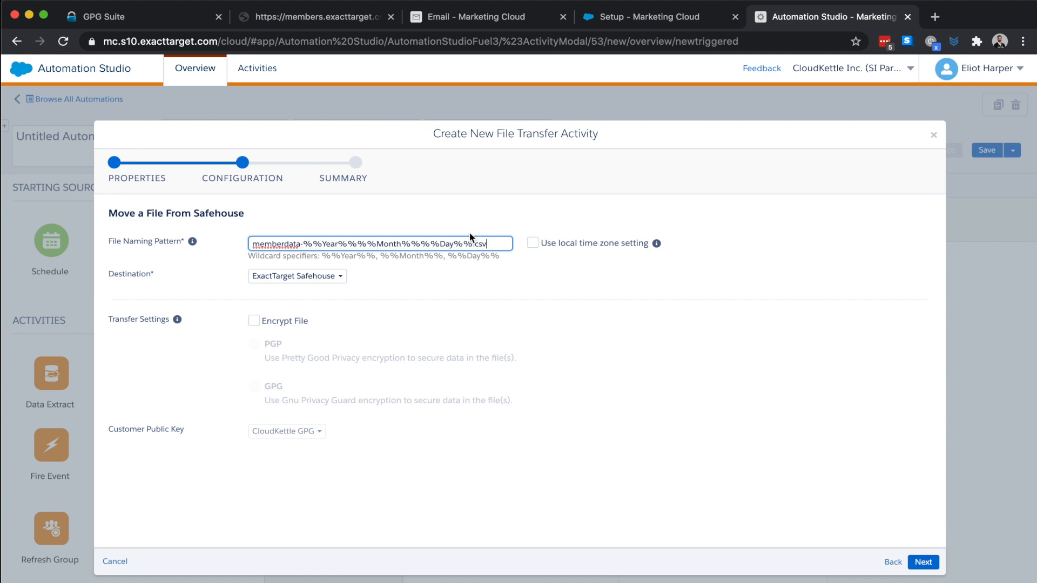
pyautogui.click(297, 276)
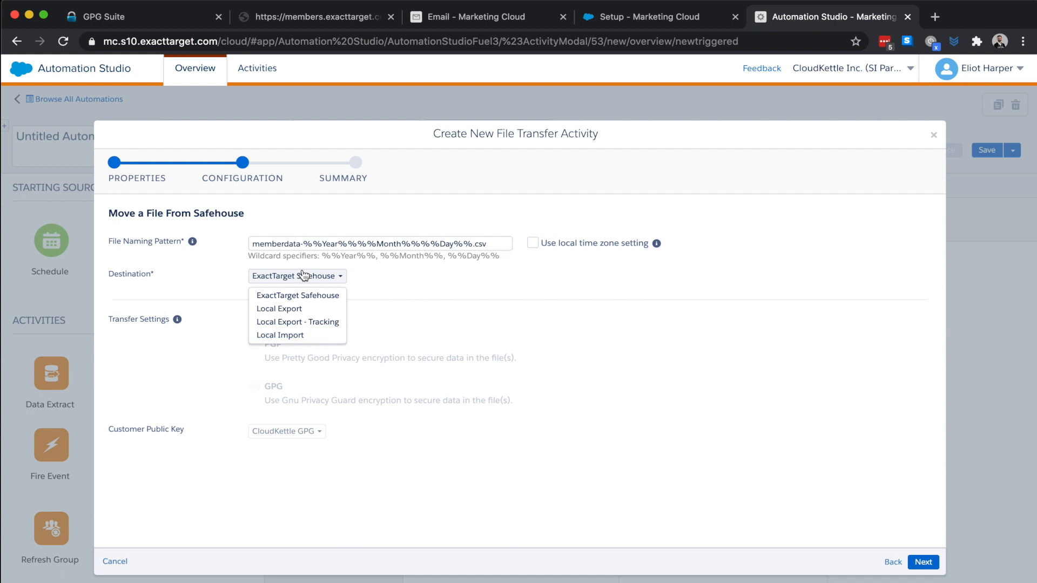
pyautogui.click(279, 308)
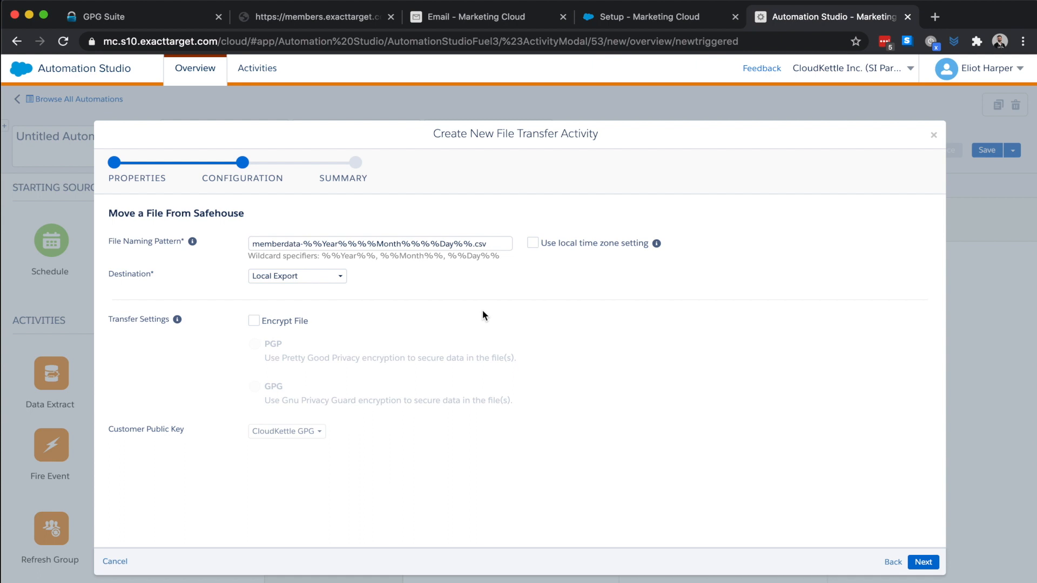
pyautogui.moveTo(433, 341)
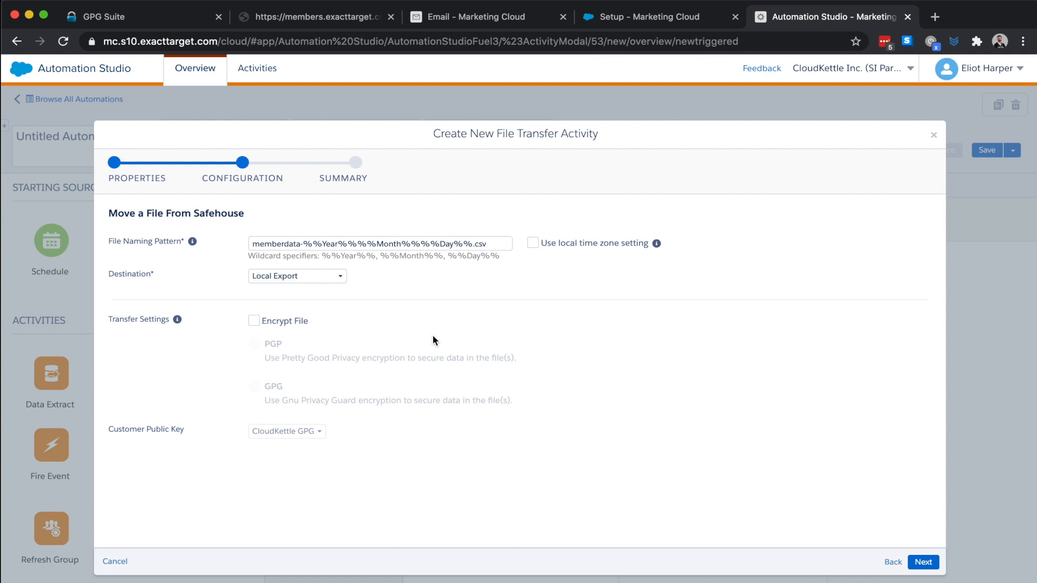
# Enable GPG file encryption with the CloudKettle GPG public key.
pyautogui.click(254, 321)
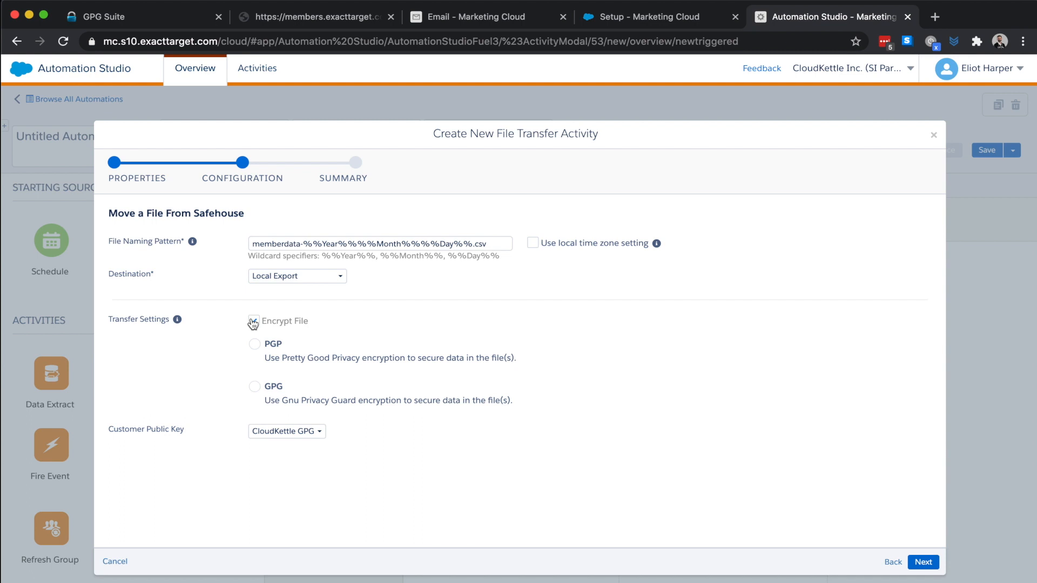
pyautogui.click(254, 321)
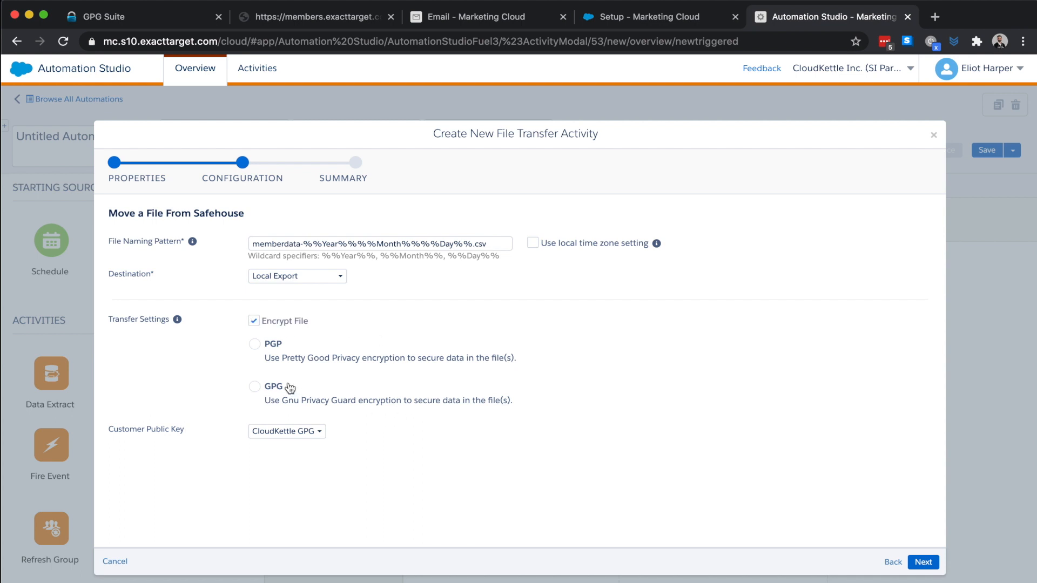
pyautogui.click(255, 387)
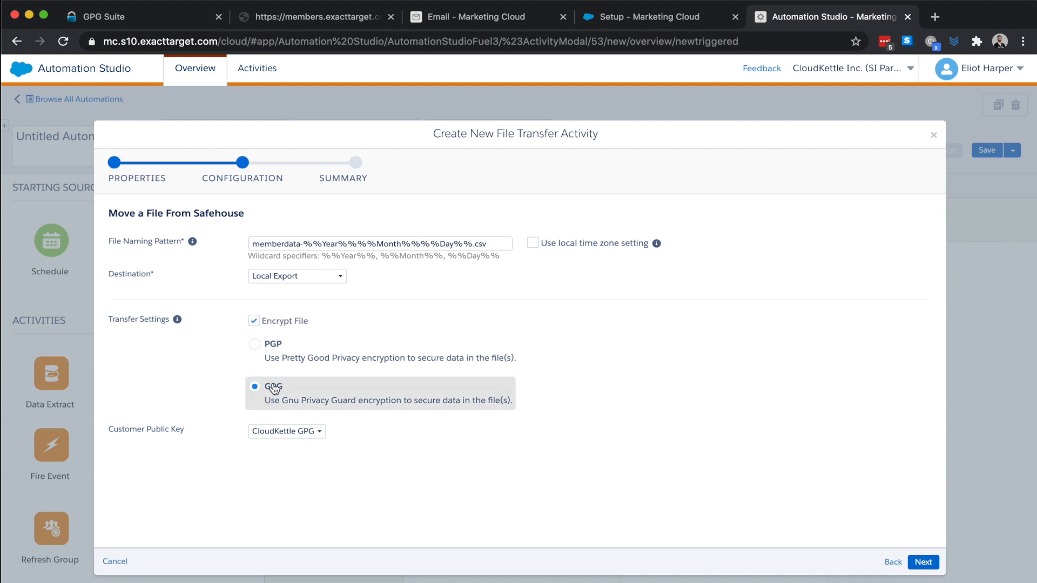
pyautogui.moveTo(524, 363)
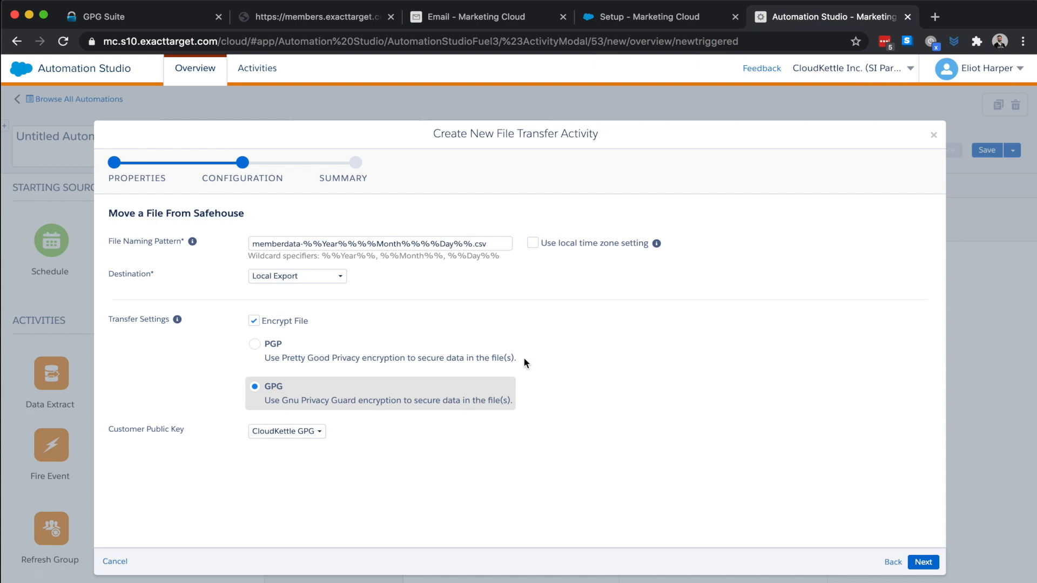
pyautogui.click(286, 431)
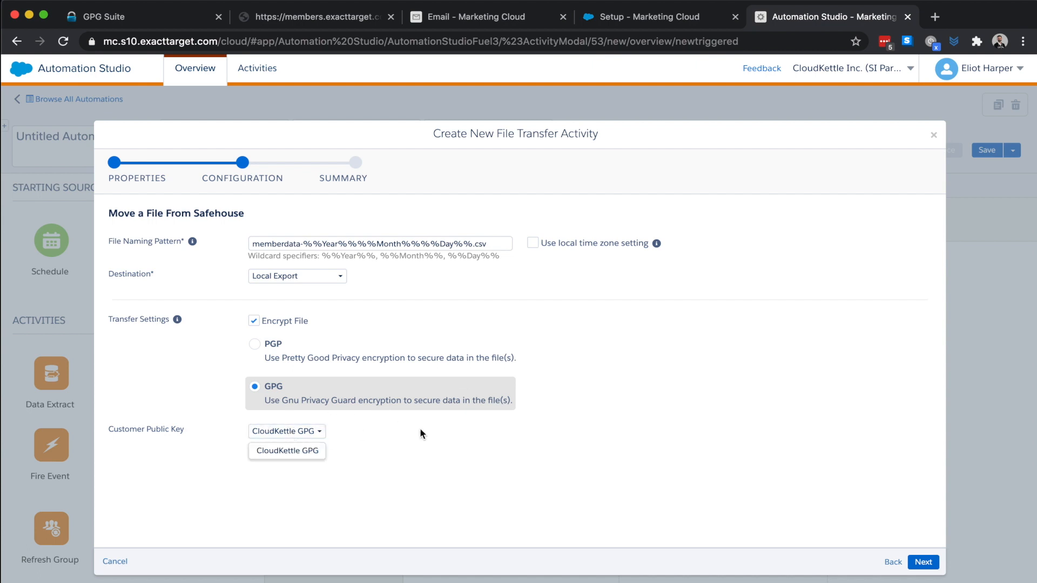
pyautogui.click(287, 451)
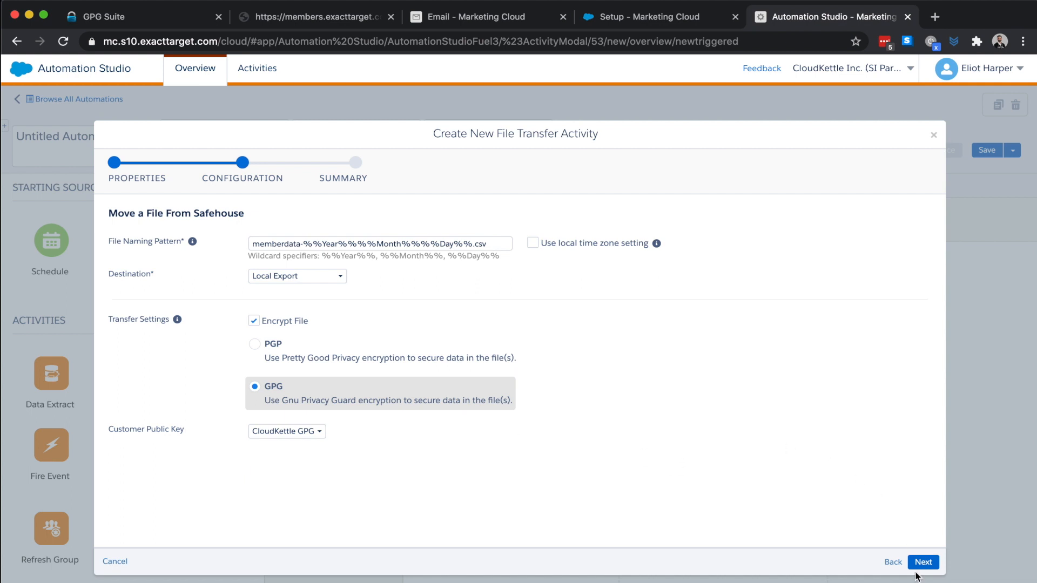
# Finish the file transfer into step 2 and name the automation 'Member Data Extract'.
pyautogui.click(922, 563)
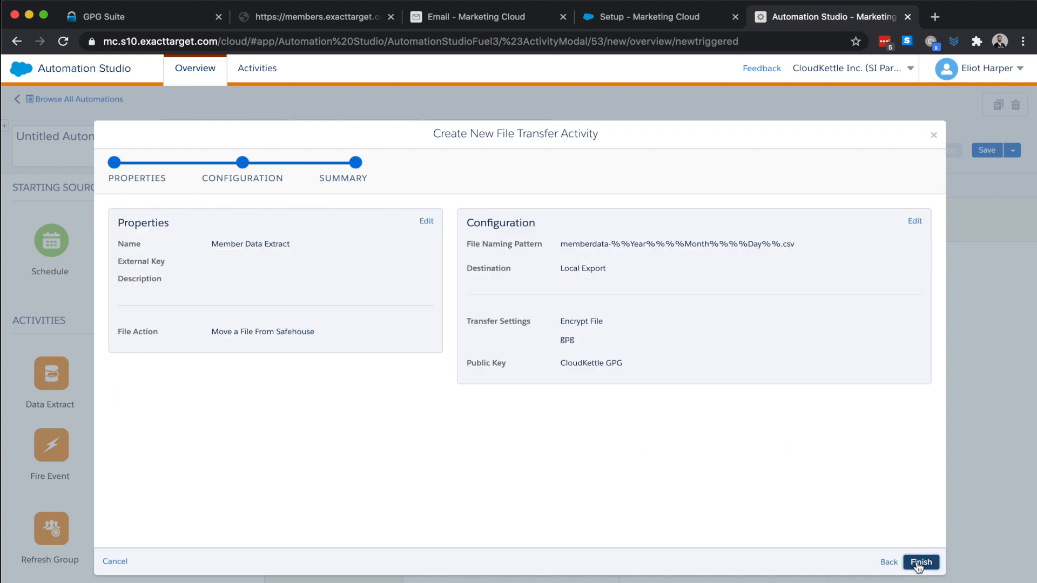
pyautogui.click(920, 562)
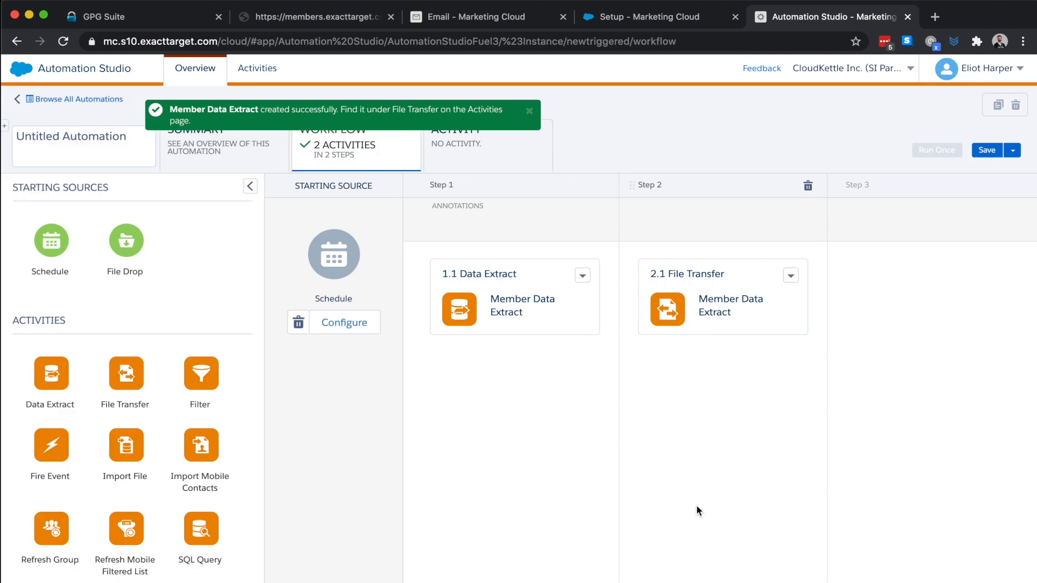
pyautogui.write('Member Data Extr')
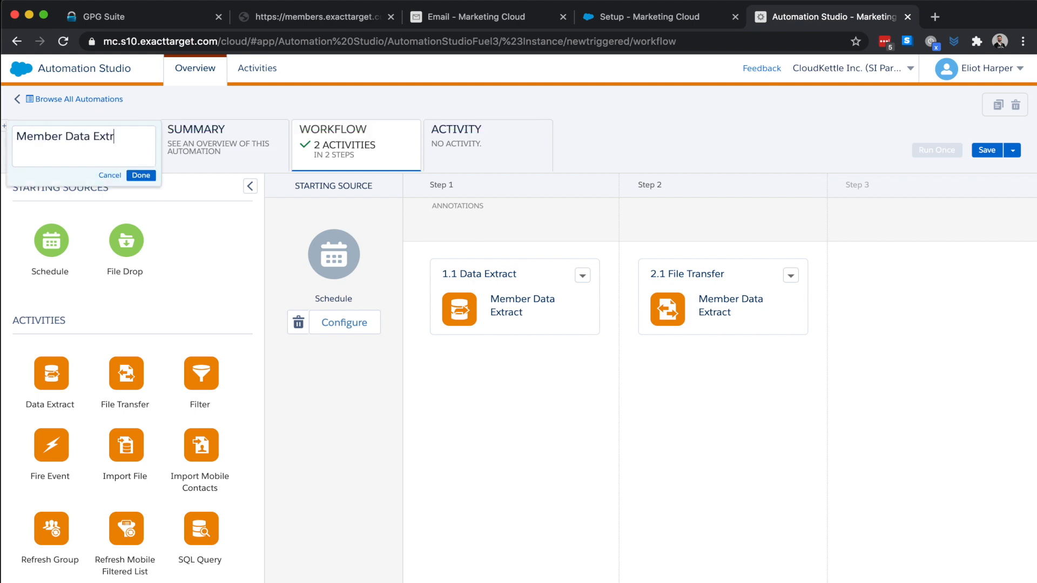
pyautogui.click(141, 177)
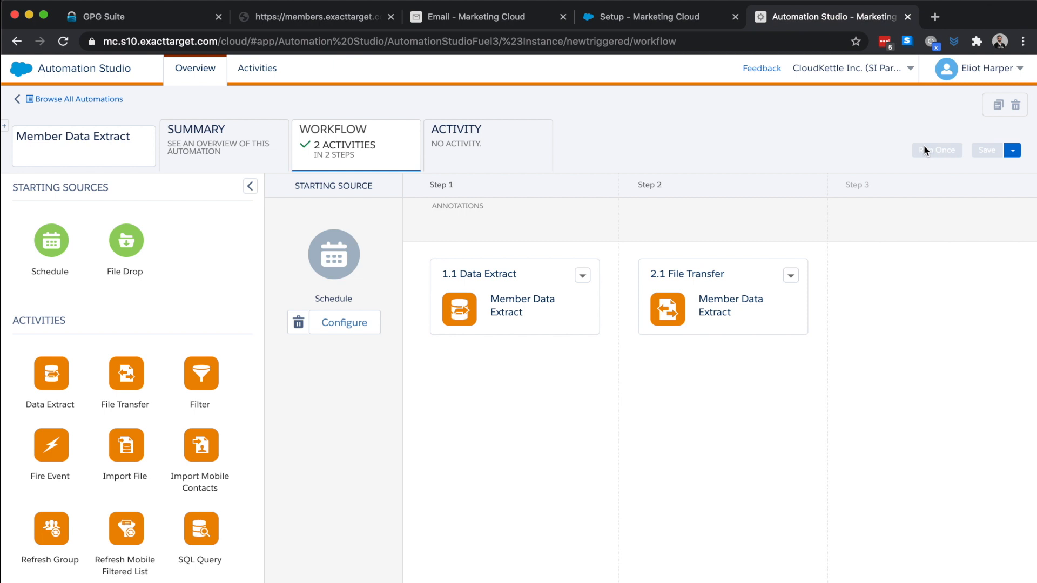
# Save the automation and run both selected activities once.
pyautogui.click(986, 150)
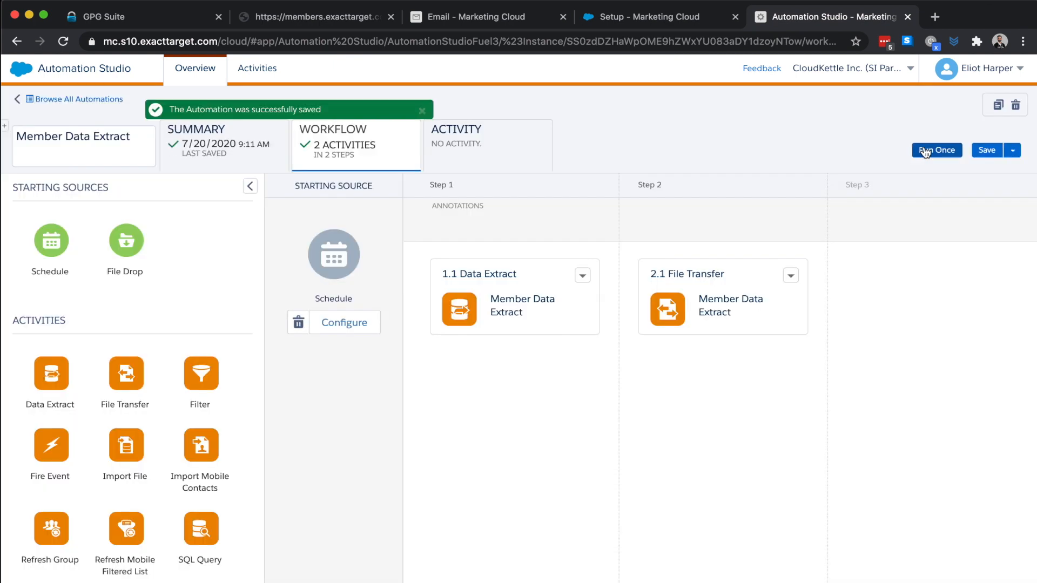
pyautogui.click(936, 150)
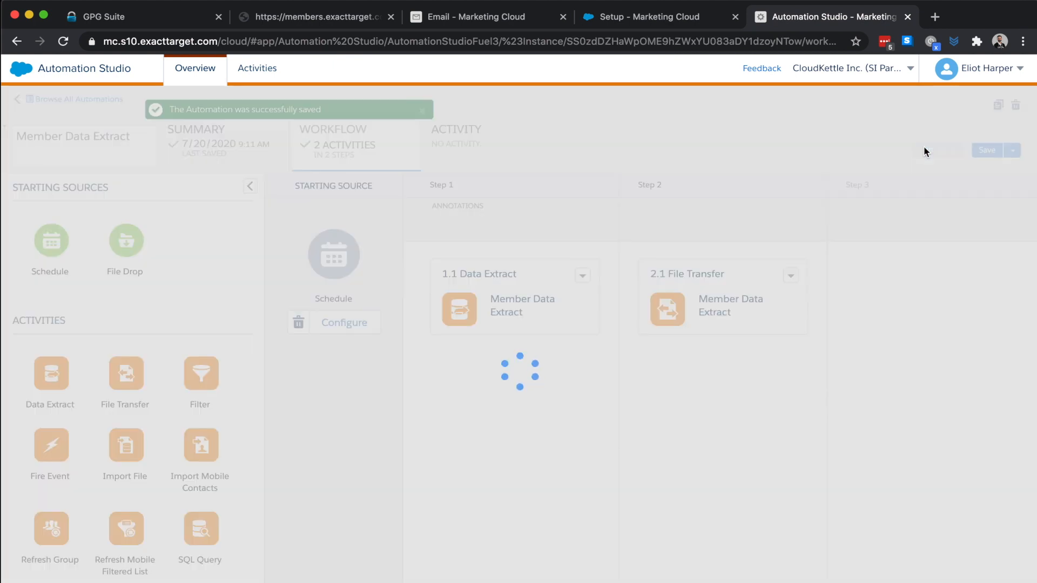
pyautogui.click(936, 150)
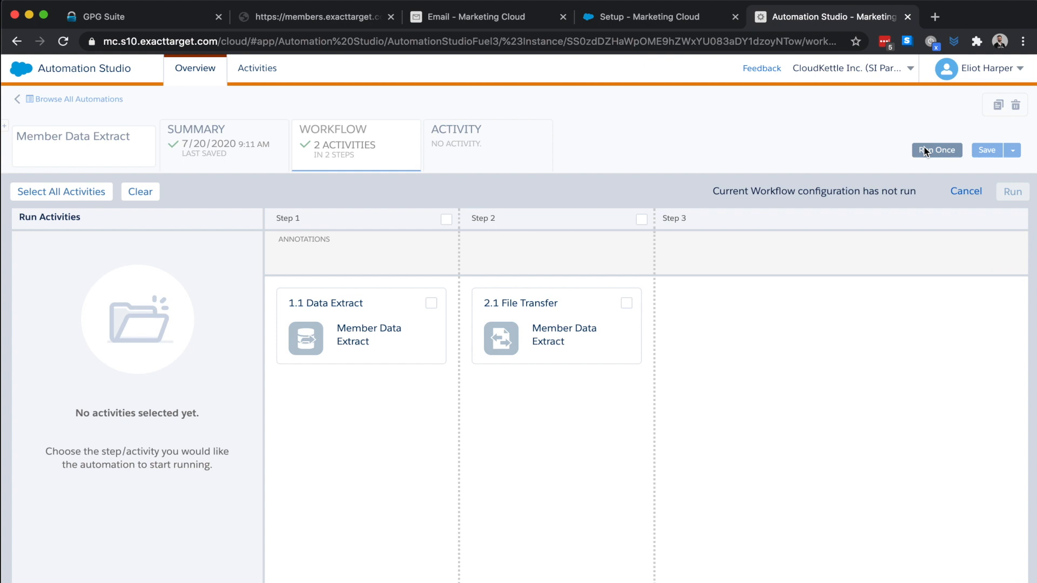
pyautogui.moveTo(536, 117)
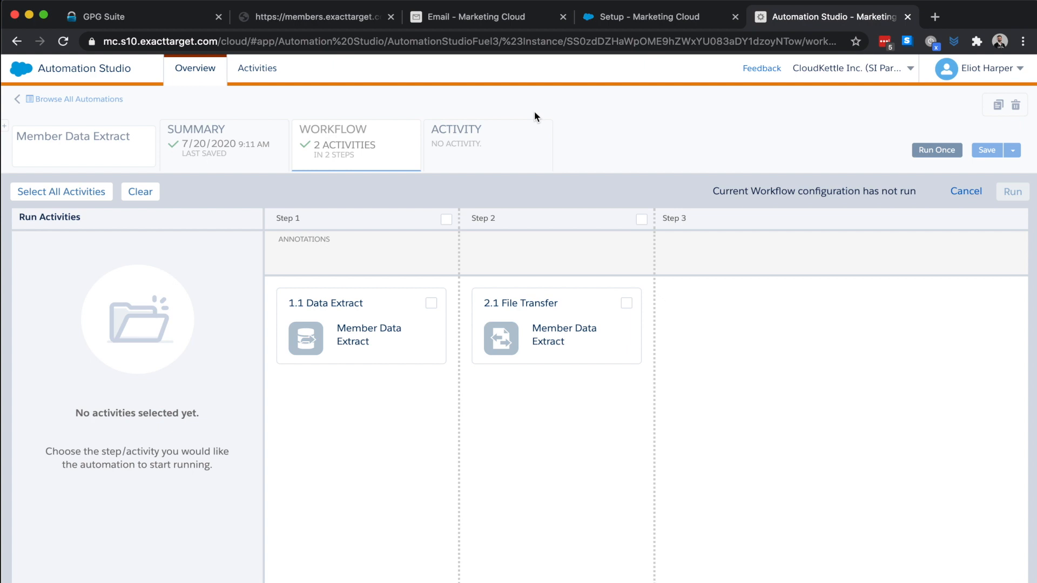
pyautogui.click(60, 191)
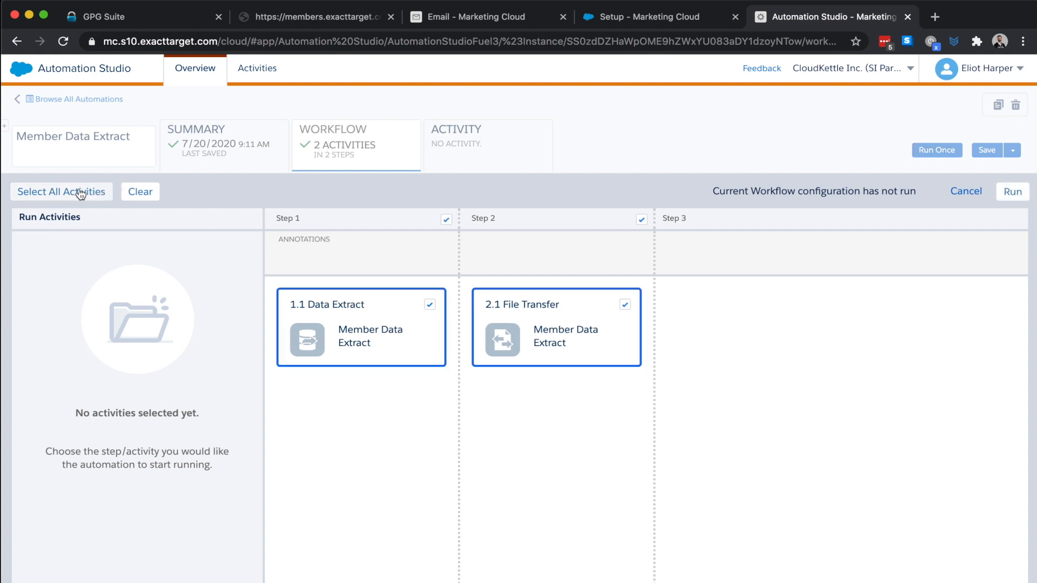
pyautogui.click(61, 192)
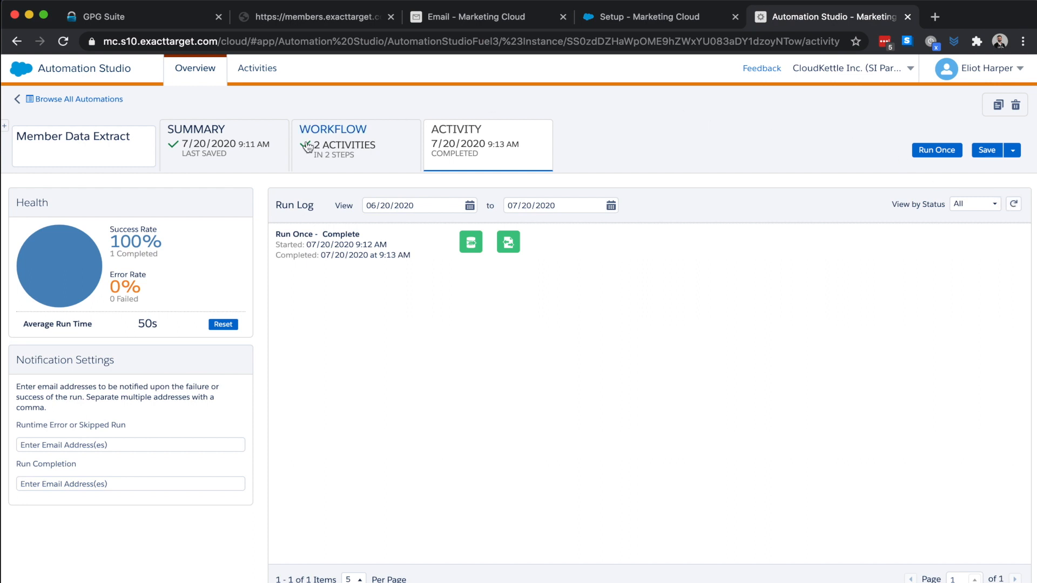
# Schedule daily repeats starting 07/21/2020 at 12:00 AM, ending Never.
pyautogui.click(333, 129)
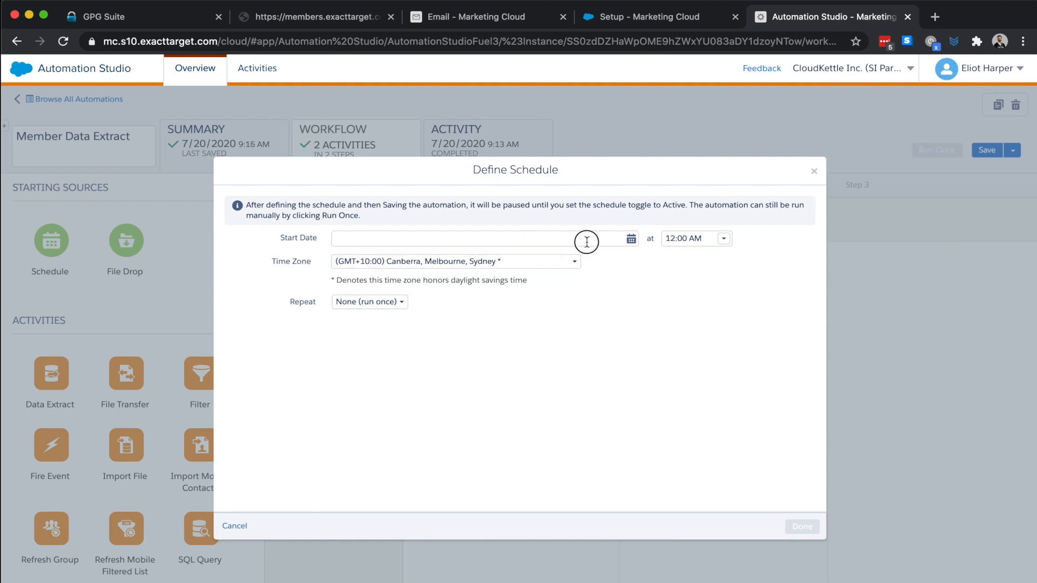
pyautogui.write('07/21/2020')
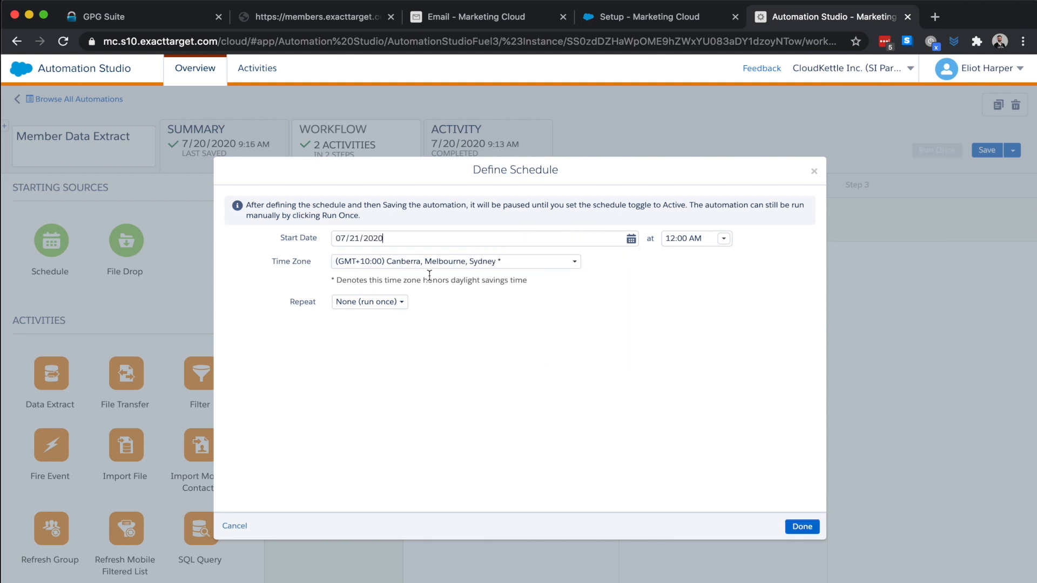
pyautogui.click(368, 301)
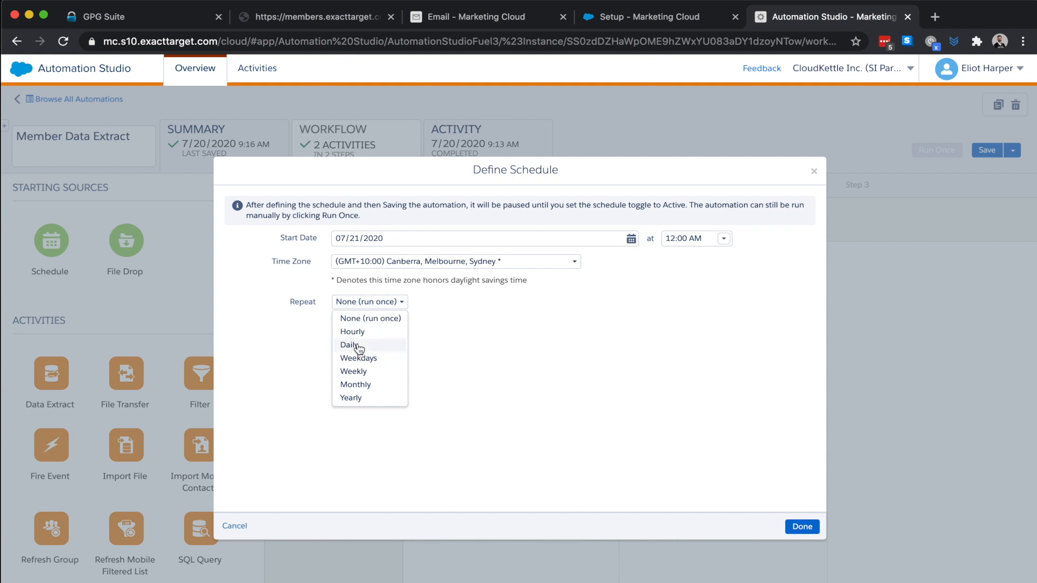
pyautogui.click(349, 345)
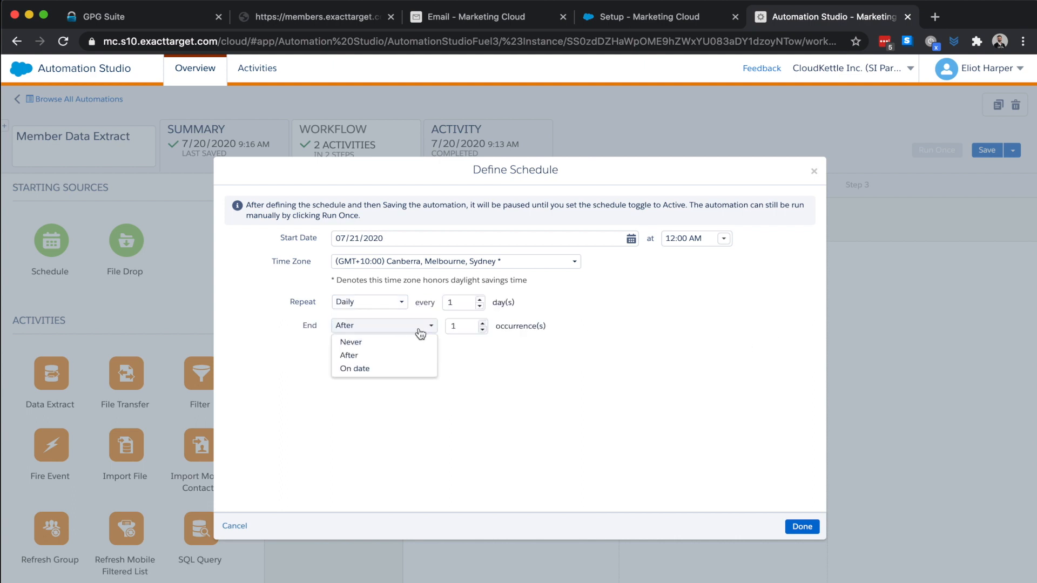
pyautogui.click(350, 342)
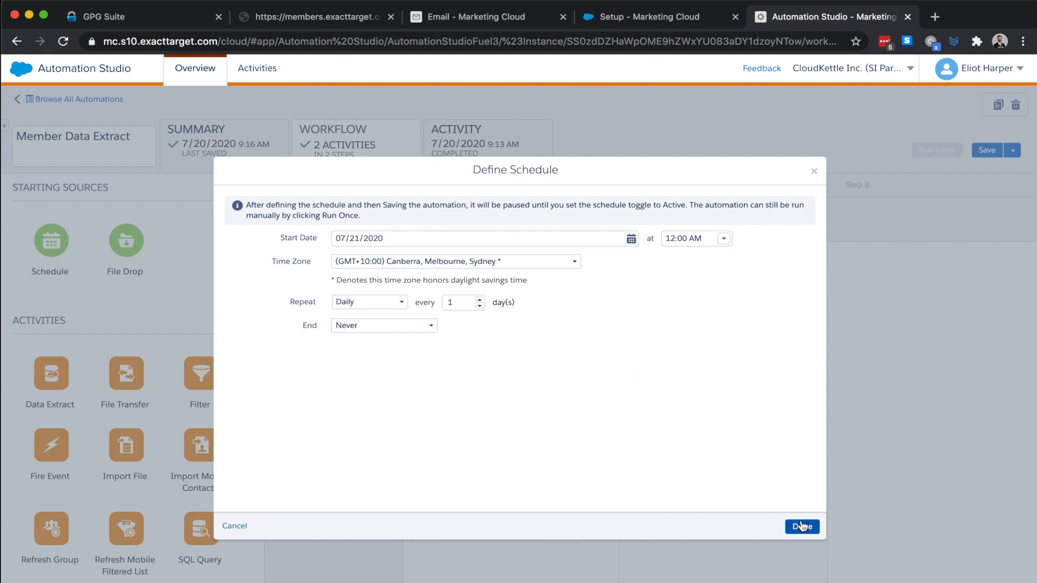
pyautogui.click(801, 526)
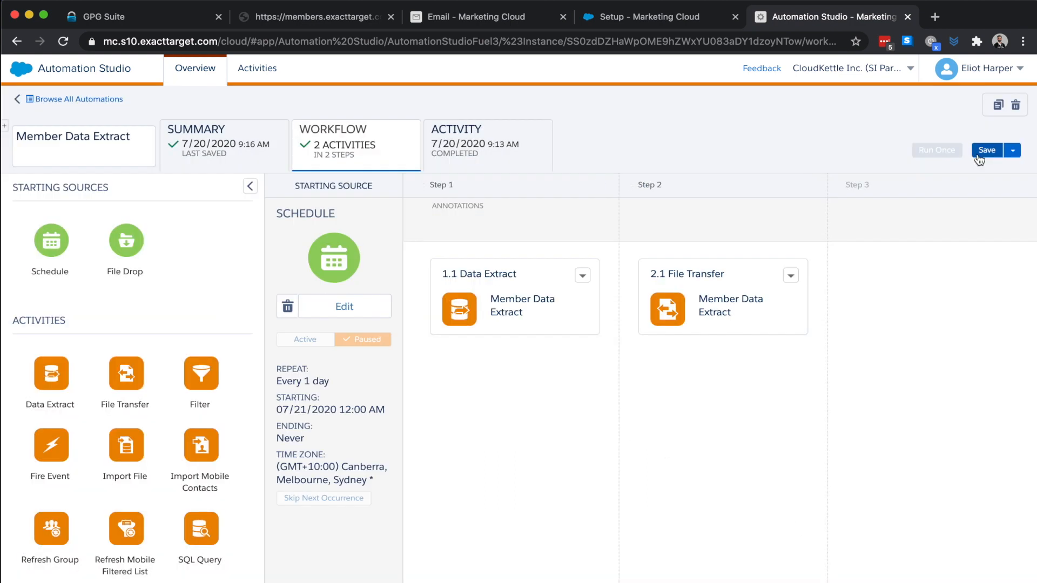
# Save Member Data Extract and activate its daily schedule, next run 07/21/2020 12:00 AM.
pyautogui.click(986, 150)
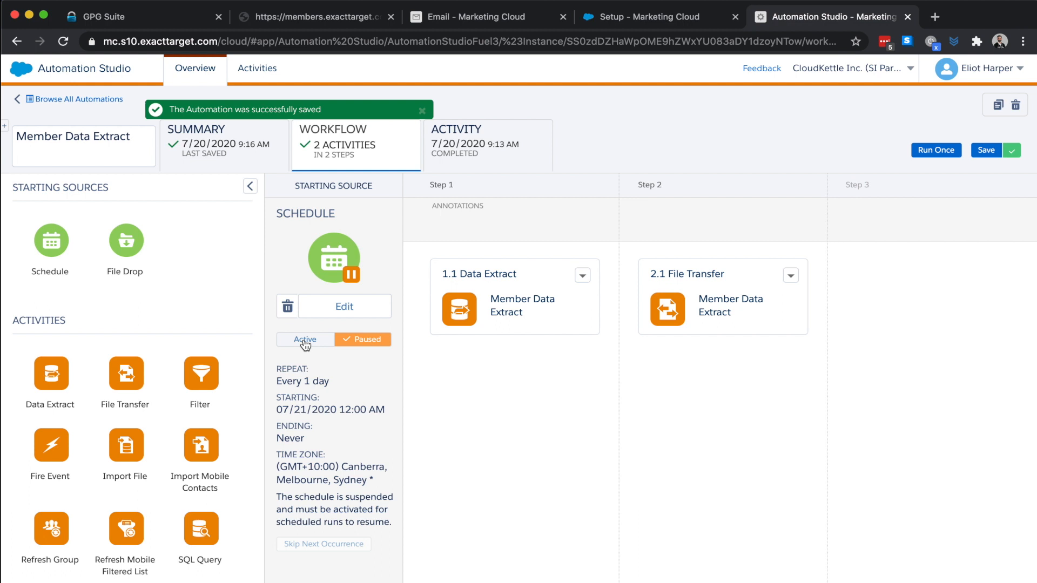
pyautogui.click(305, 339)
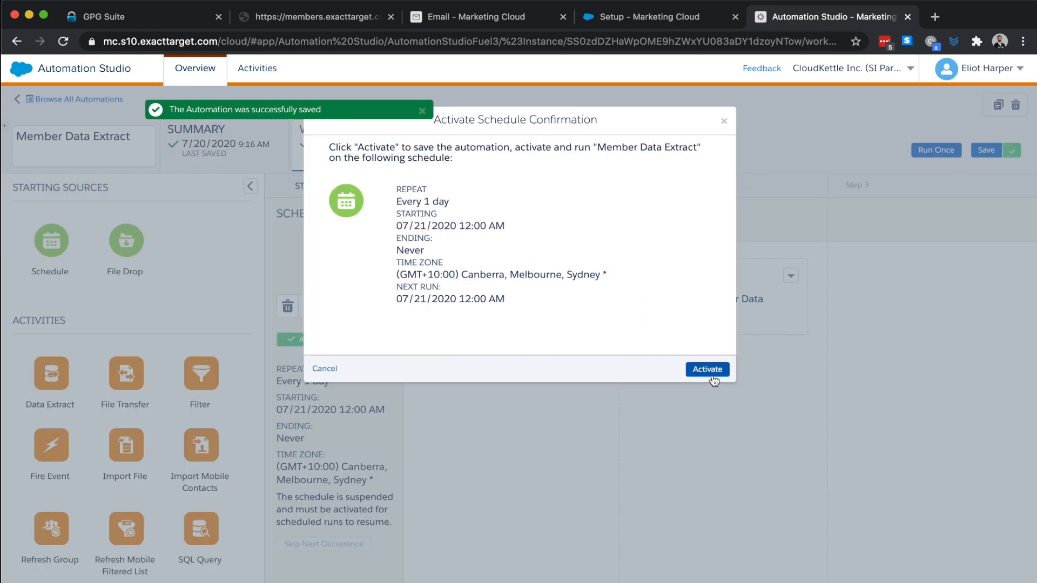
pyautogui.click(707, 369)
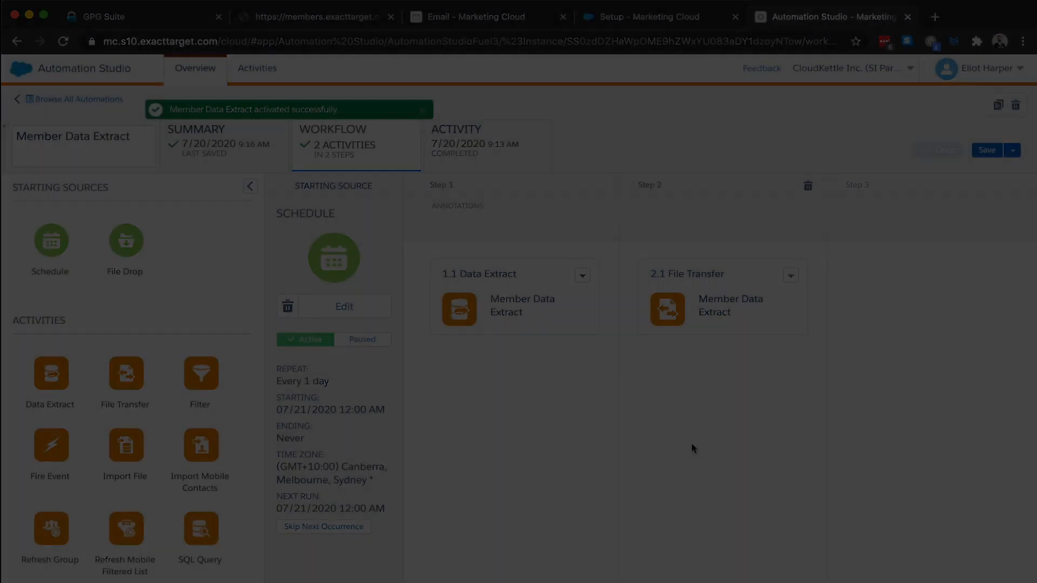